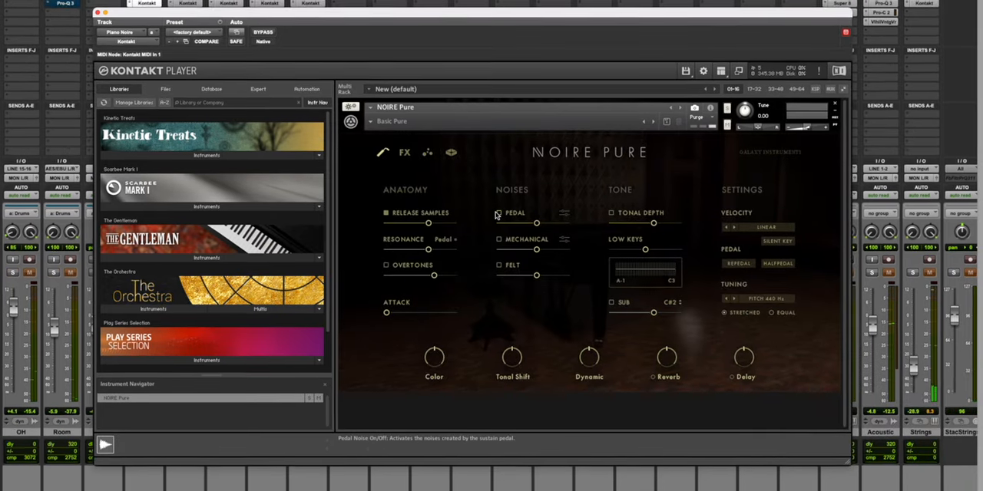
Close the Anatomy/Noises/Tone settings page to show Noire Pure's main five-macro performance view
left_click(499, 212)
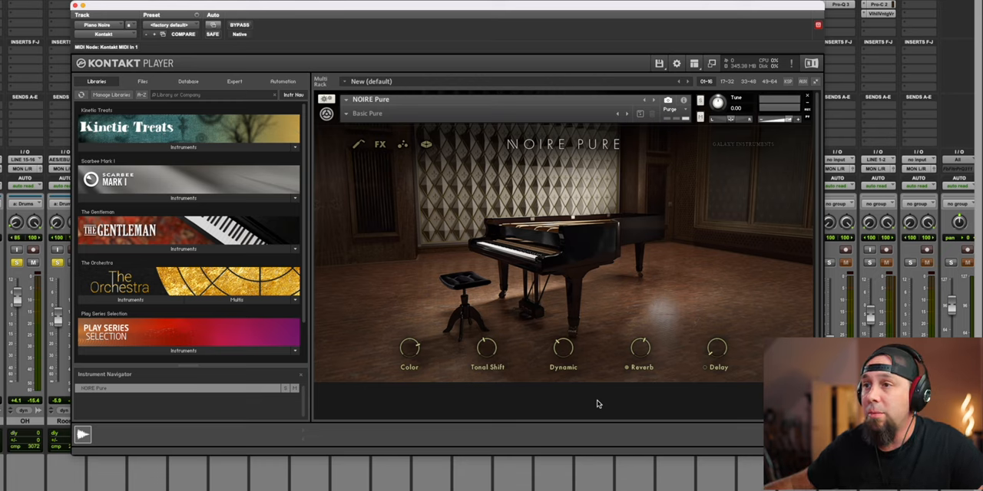
mouse_move(569, 261)
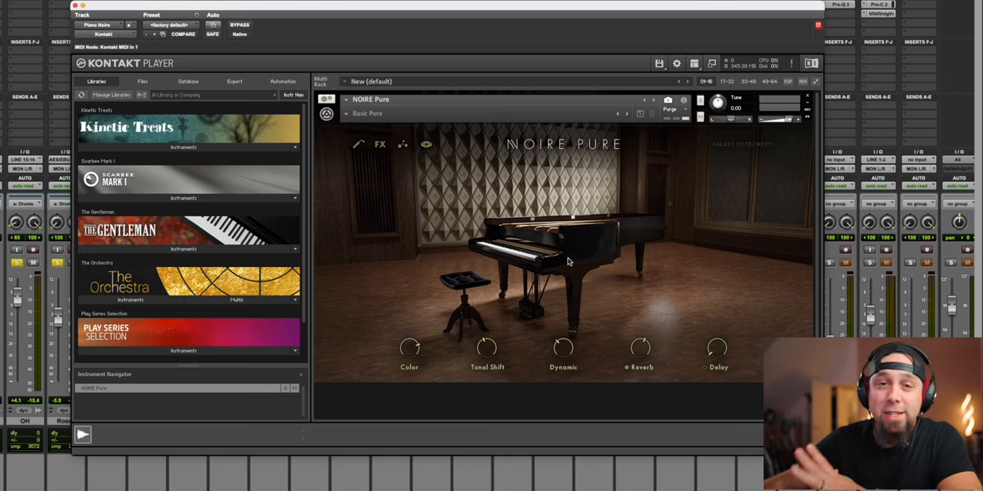
mouse_move(398, 252)
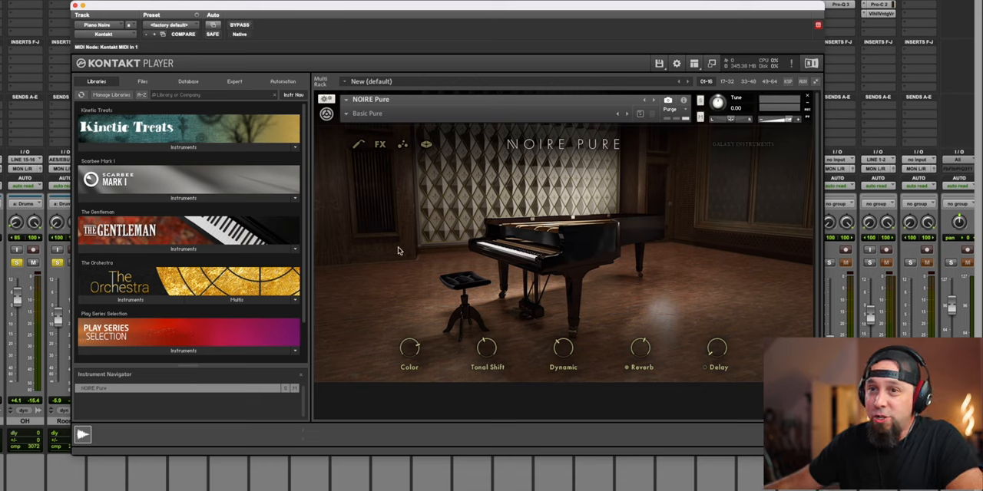
mouse_move(468, 221)
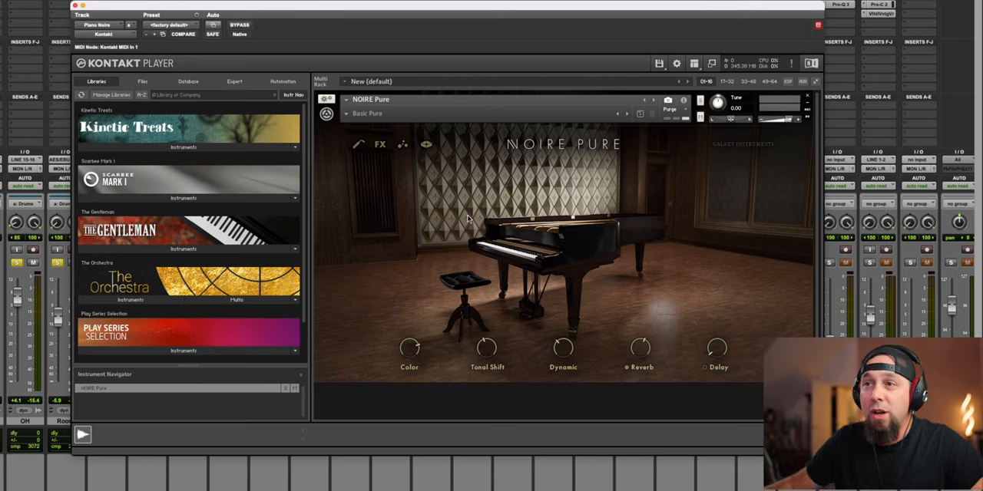
mouse_move(390, 218)
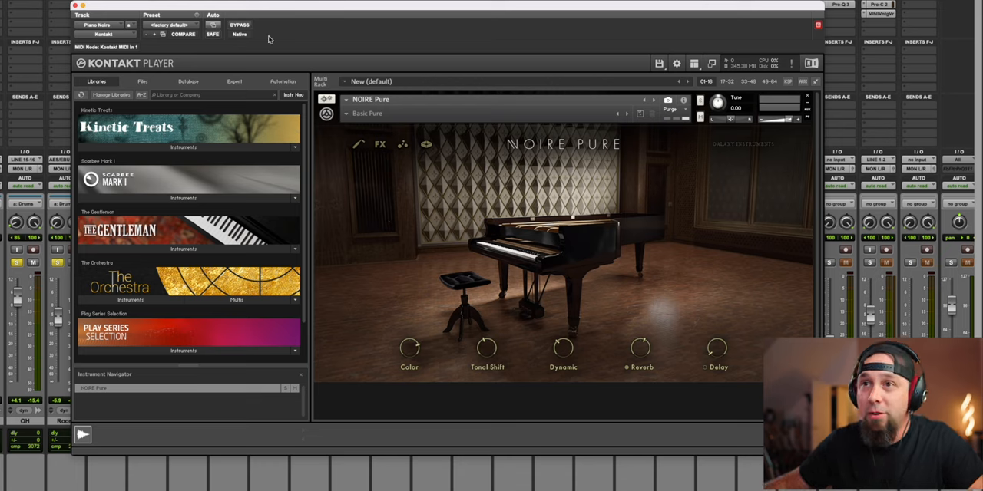
mouse_move(211, 13)
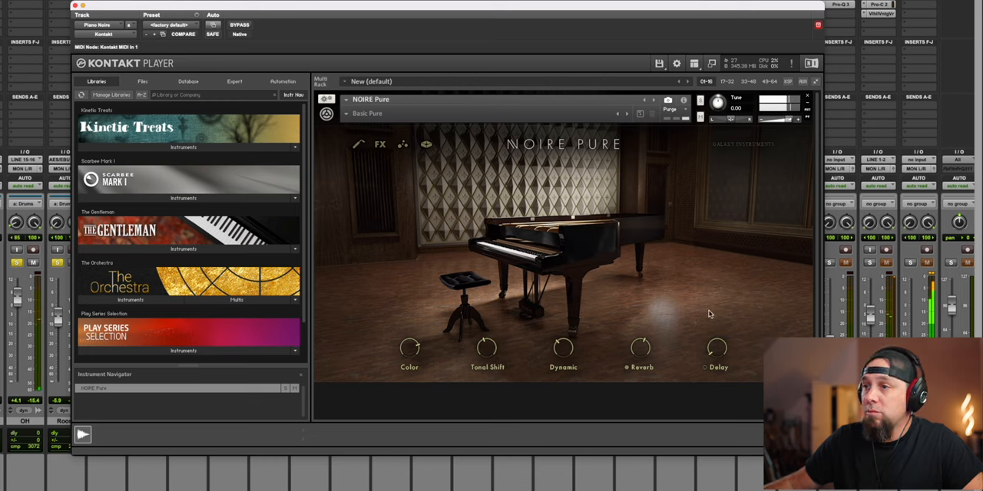
mouse_move(636, 295)
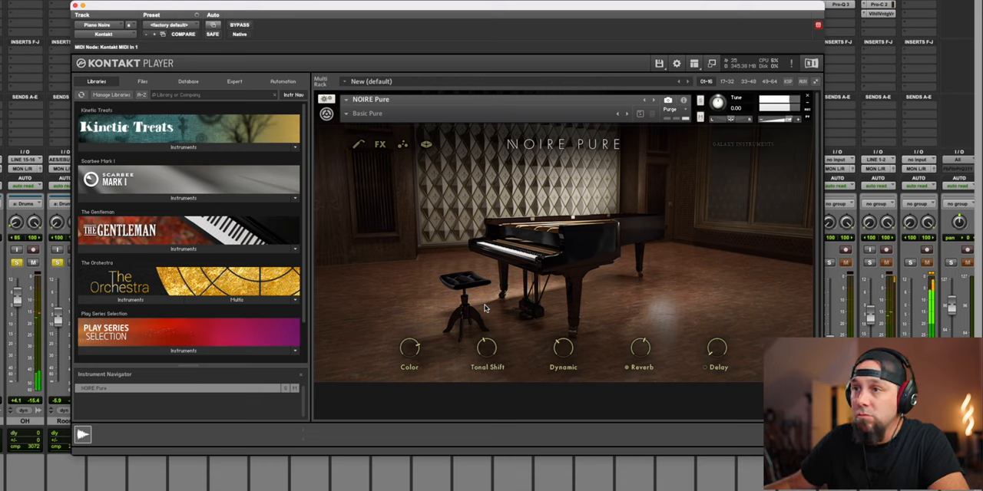
mouse_move(452, 298)
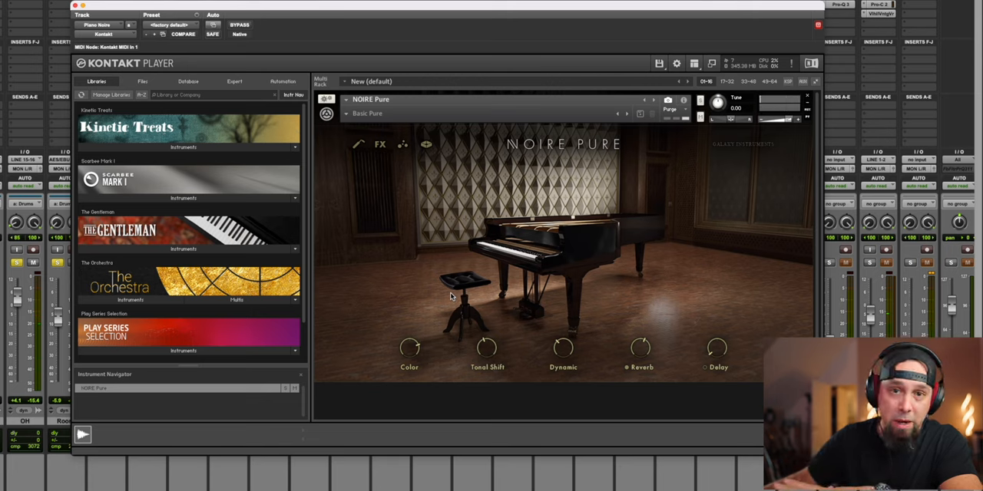
mouse_move(455, 327)
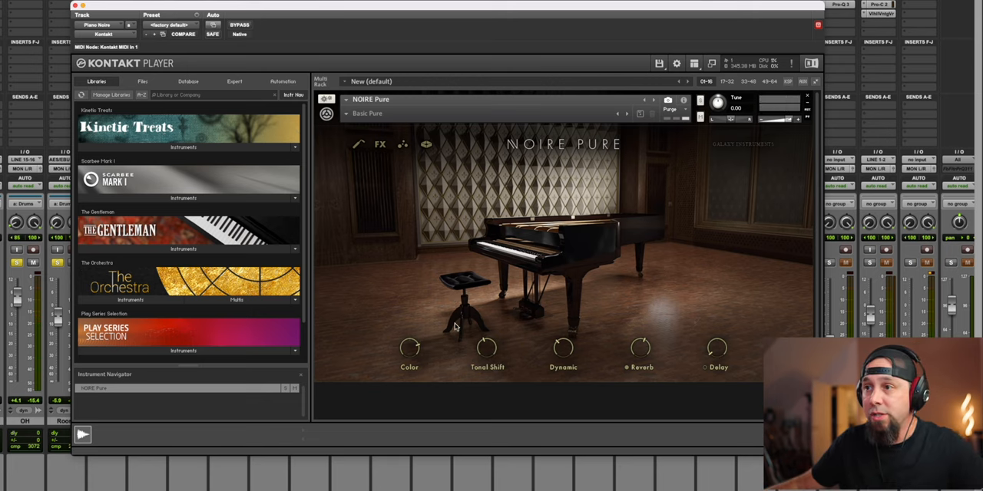
mouse_move(505, 270)
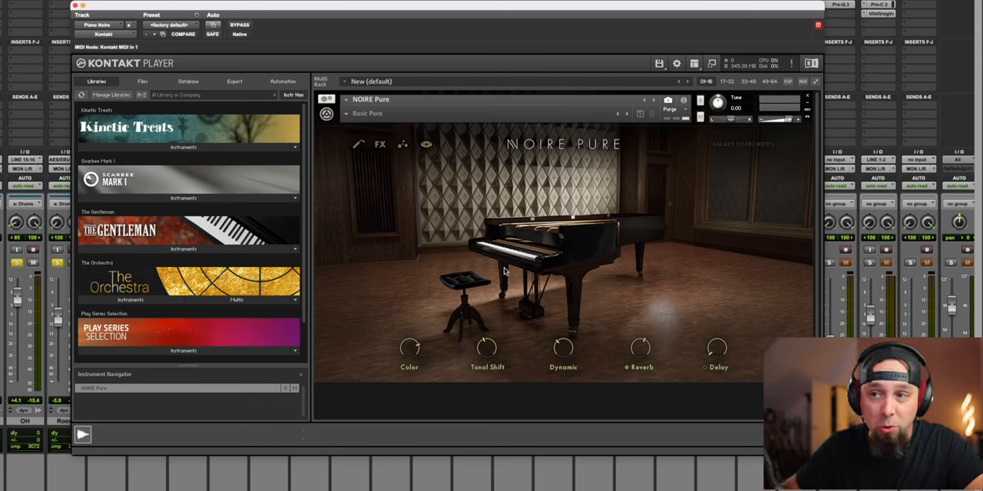
mouse_move(470, 359)
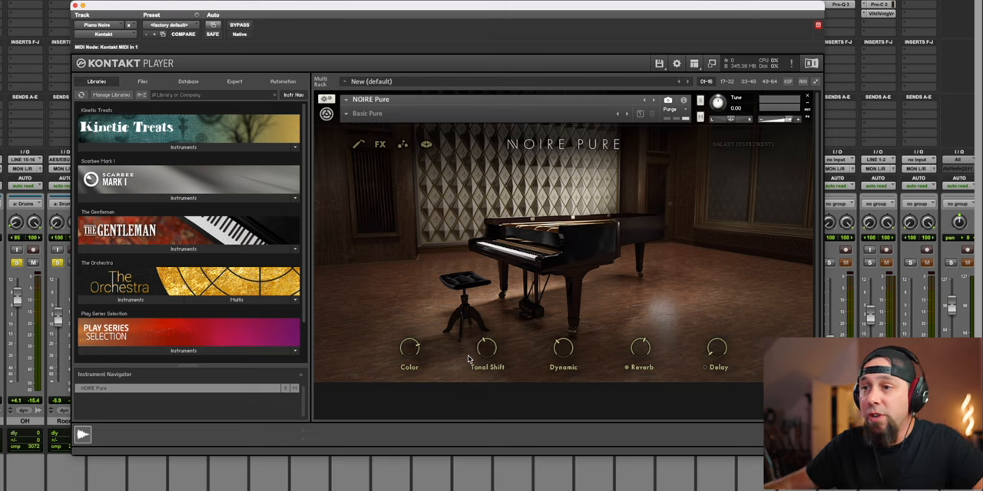
mouse_move(562, 350)
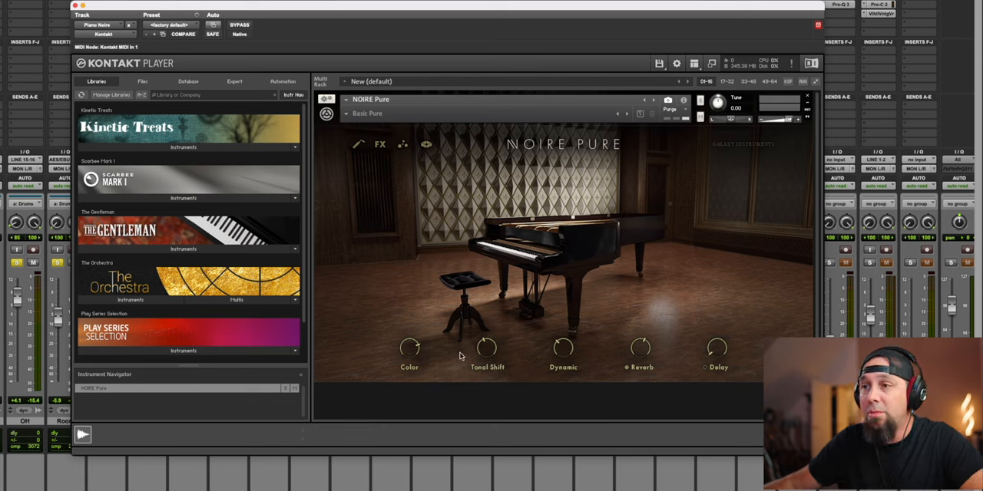
mouse_move(408, 347)
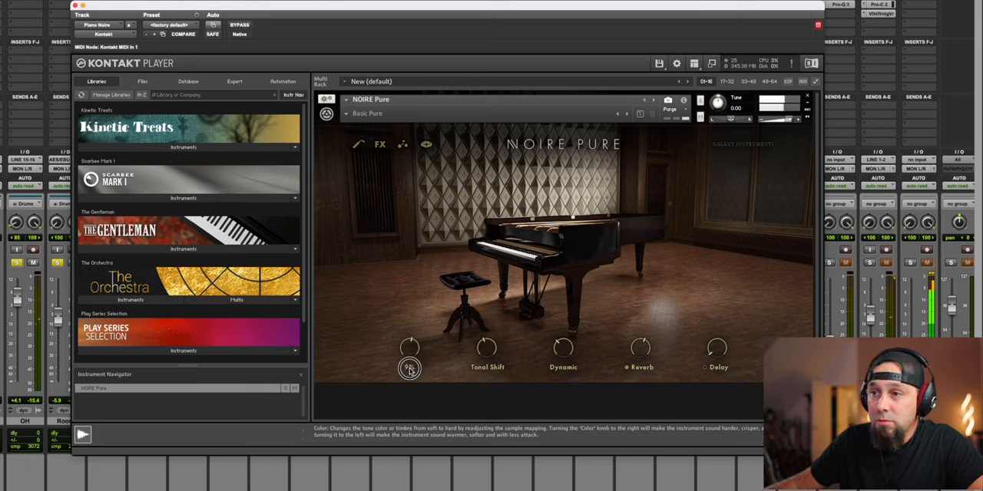
Nudge the Color knob and raise Tonal Shift through about 8% up to roughly 16%
left_click_drag(409, 368, 412, 341)
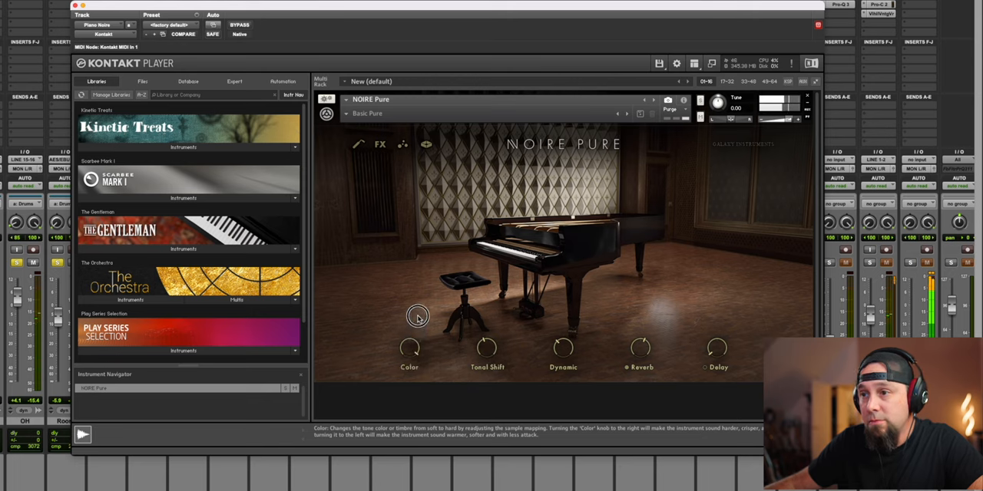
mouse_move(412, 346)
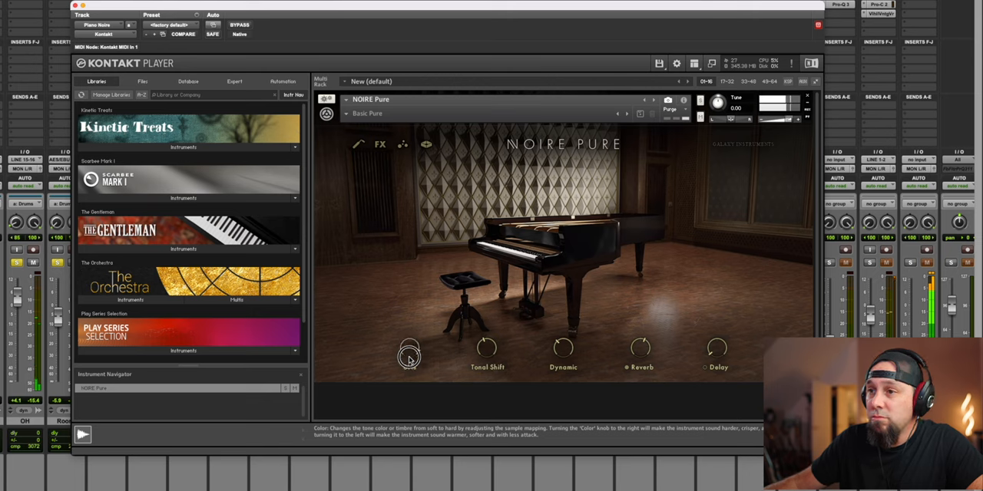
mouse_move(489, 350)
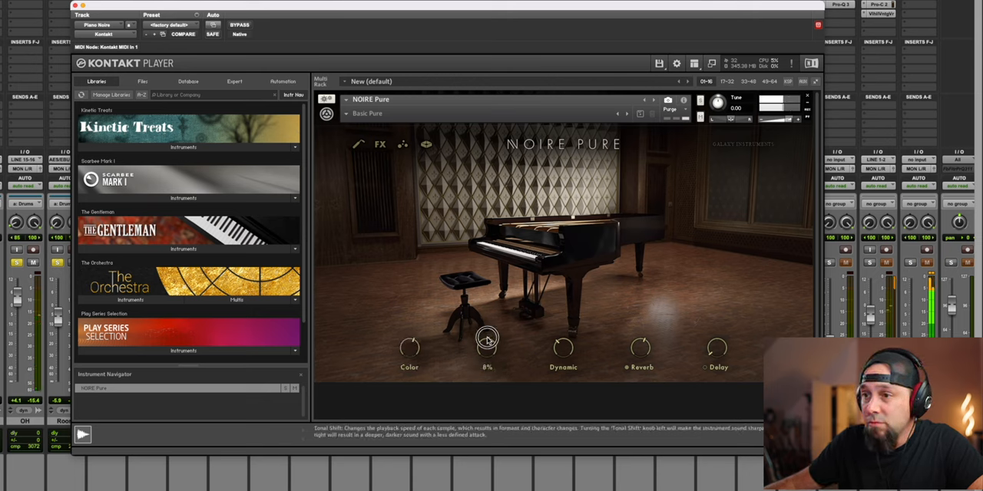
left_click_drag(489, 341, 489, 304)
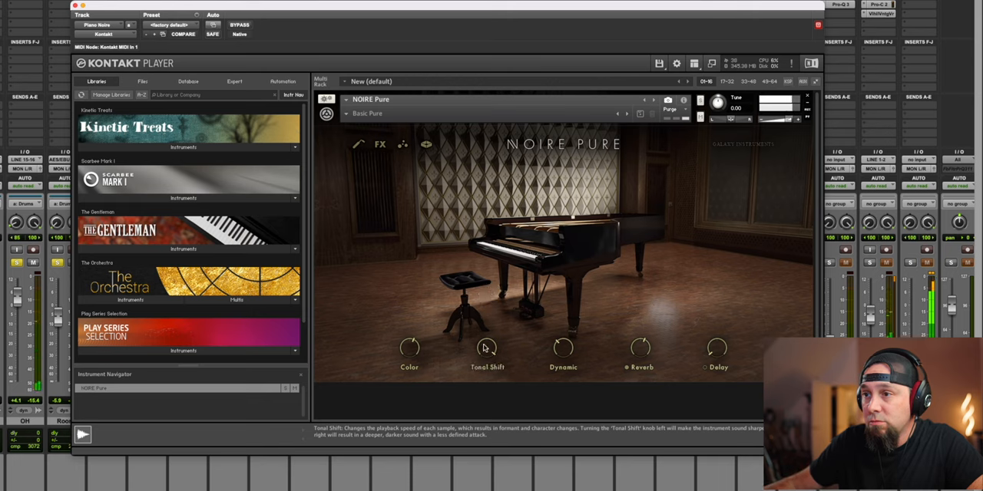
left_click_drag(489, 347, 482, 390)
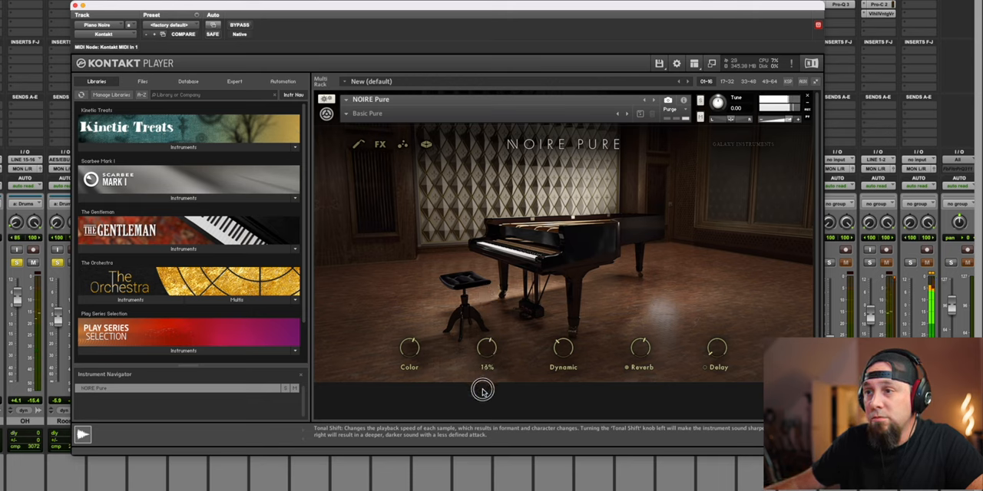
left_click_drag(483, 390, 486, 433)
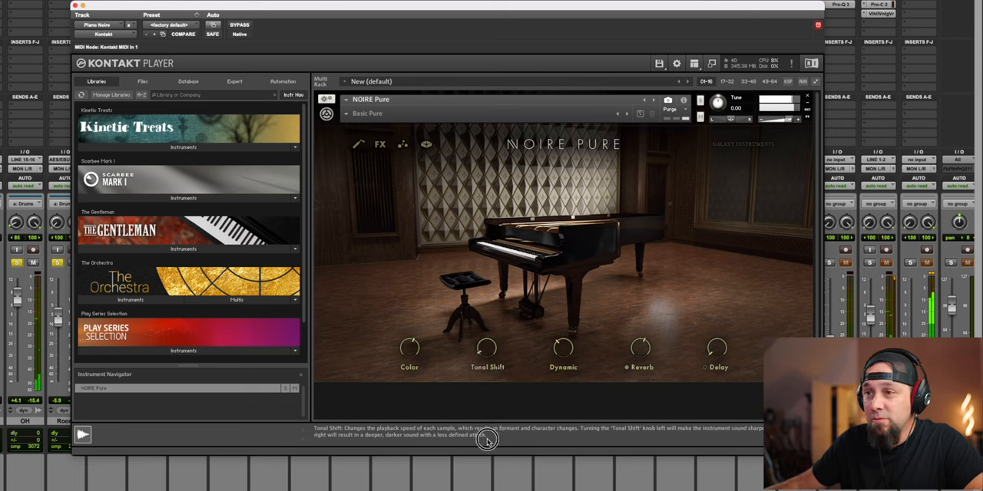
mouse_move(490, 333)
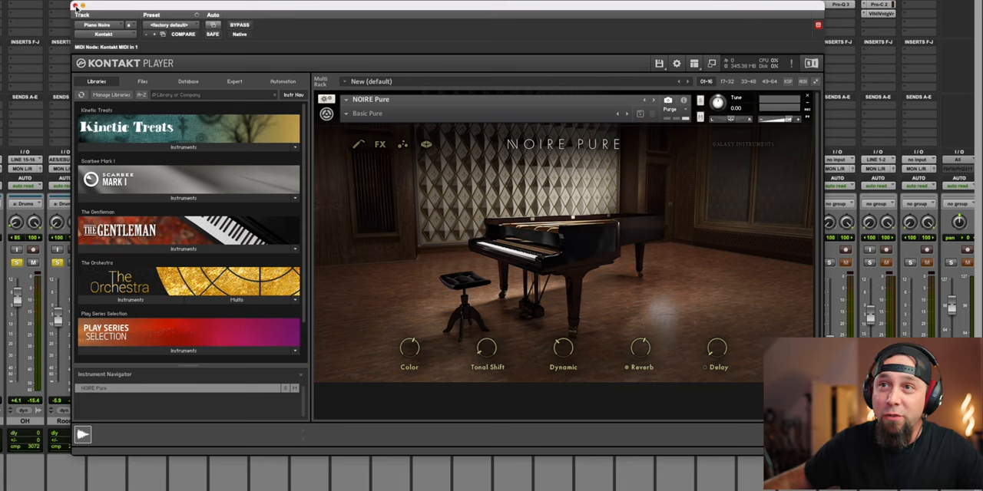
Load the Dark preset from the Grand Piano snapshot list for Noire Pure
left_click(75, 6)
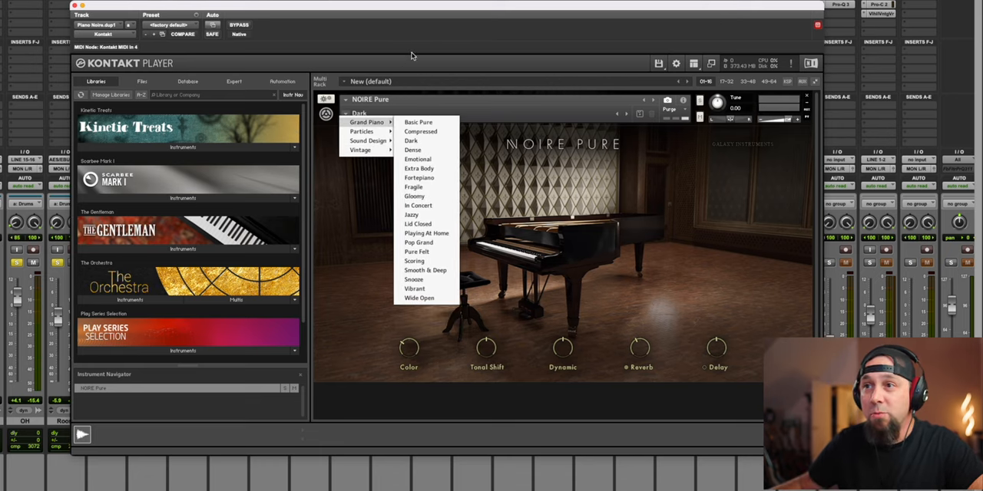
left_click(411, 141)
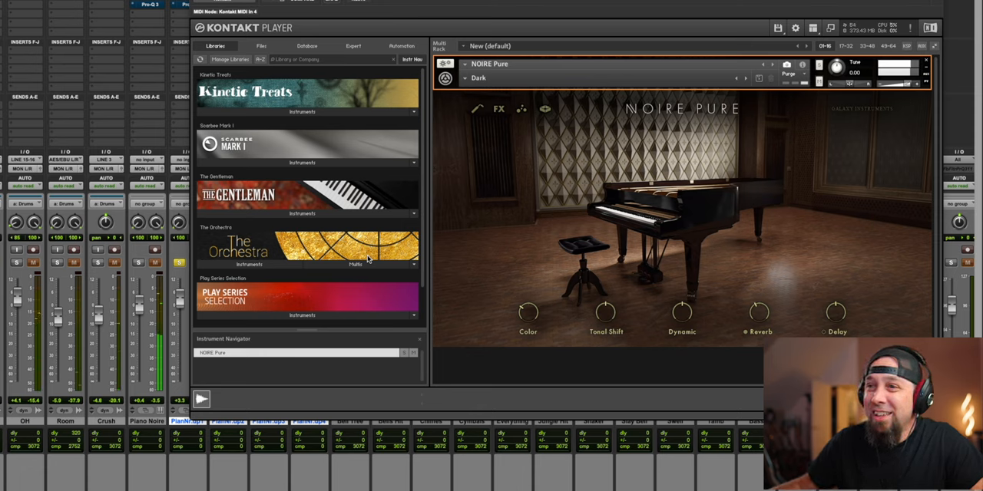
mouse_move(479, 273)
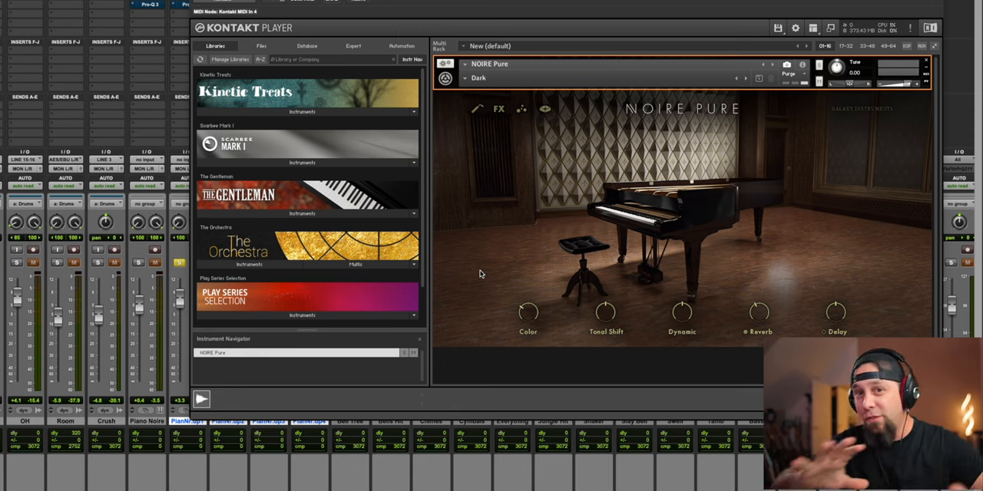
mouse_move(495, 278)
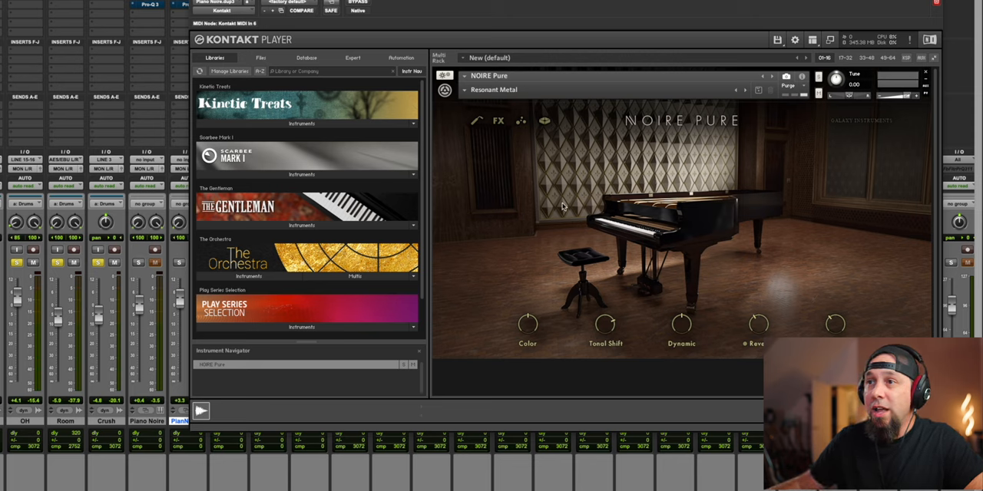
mouse_move(562, 276)
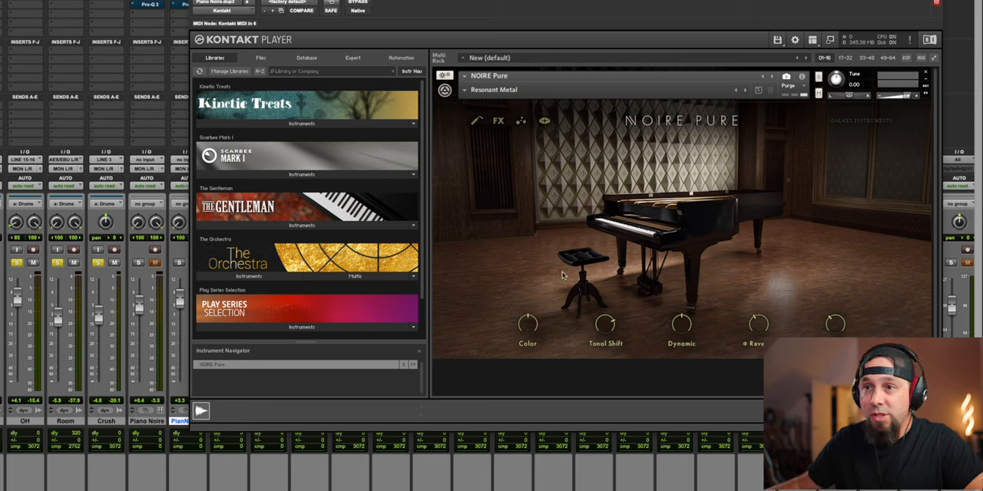
mouse_move(430, 246)
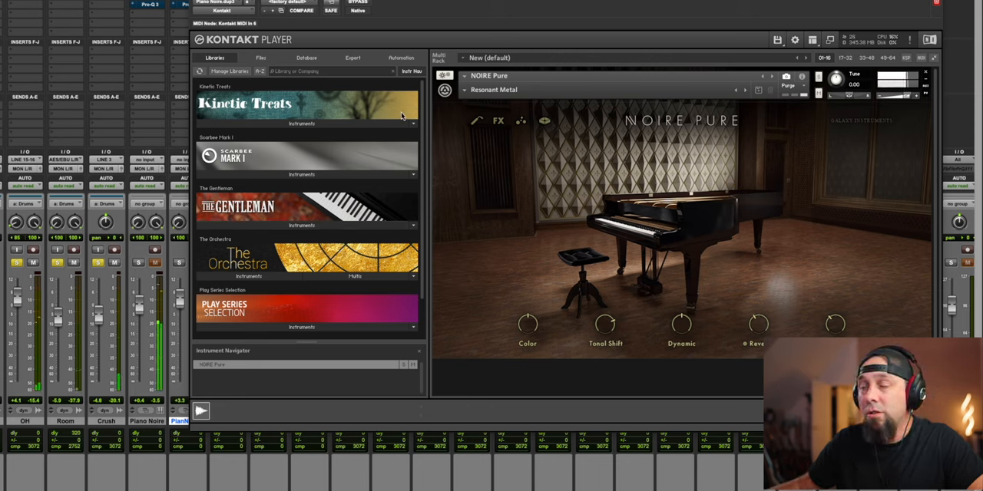
mouse_move(559, 151)
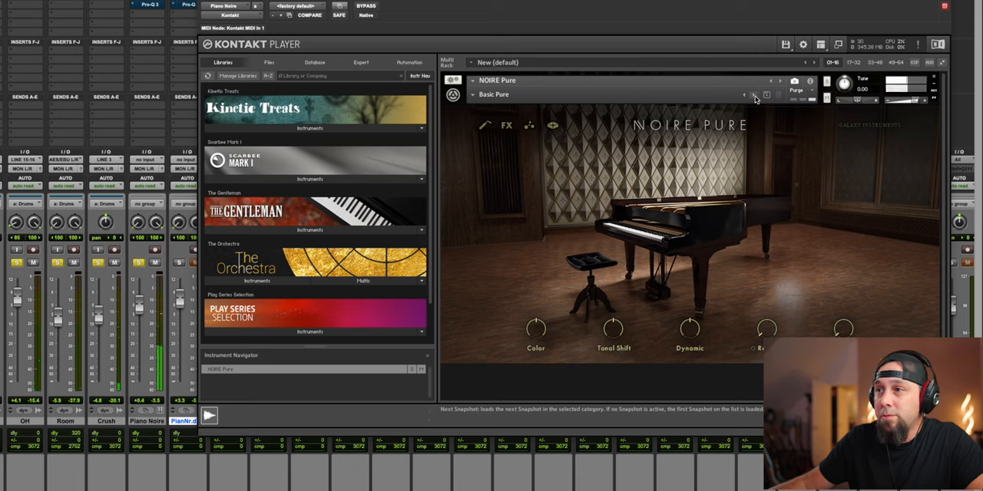
Advance through the Compressed and Dark snapshots until Noire Felt's Basic Felt loads
left_click(781, 95)
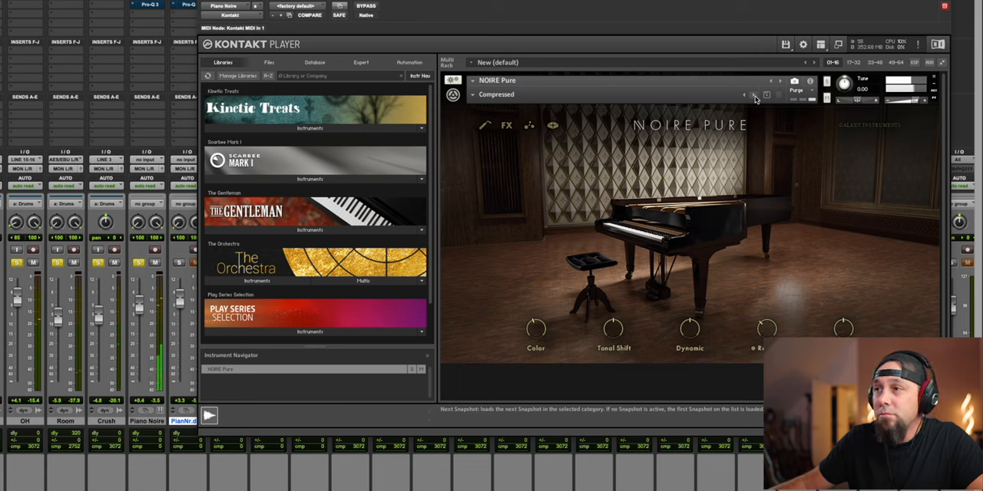
left_click(781, 95)
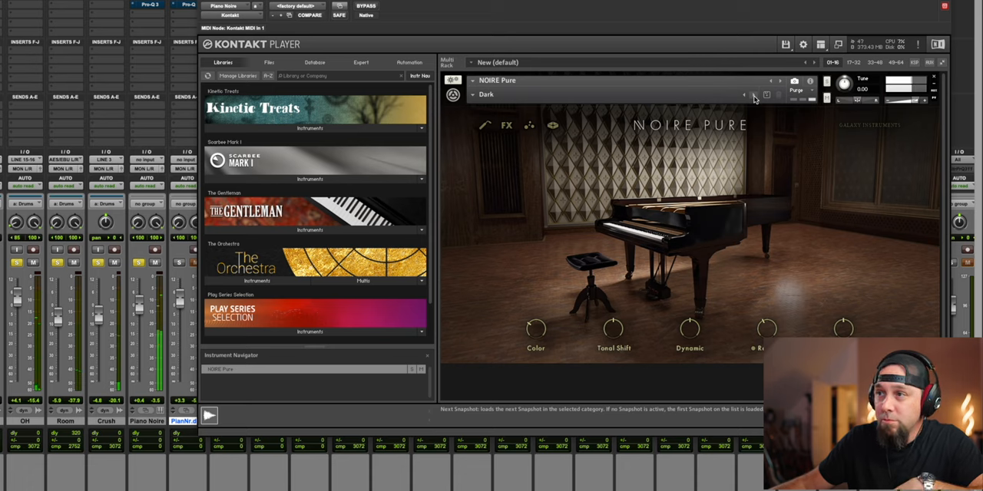
left_click(780, 95)
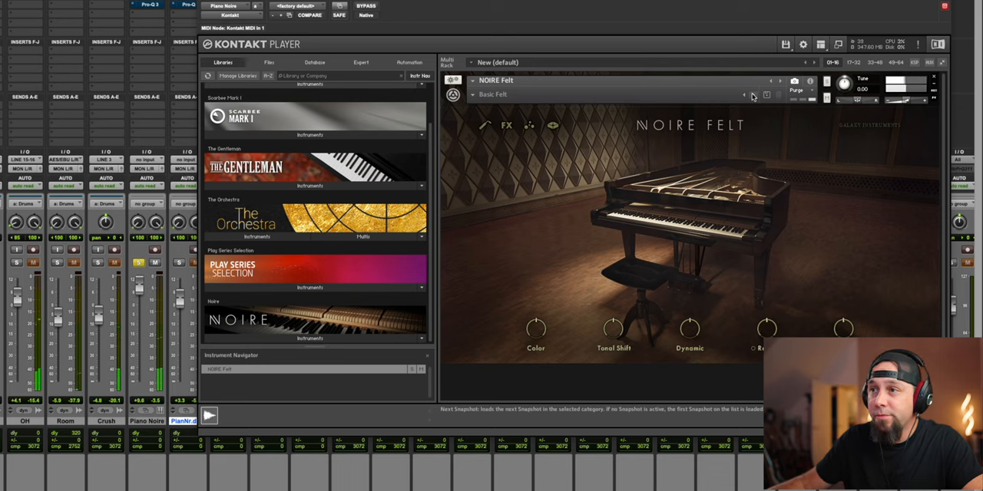
Audition Bright Felt then Dusky, and bring up Noire Felt's Sound Design snapshot list
left_click(780, 95)
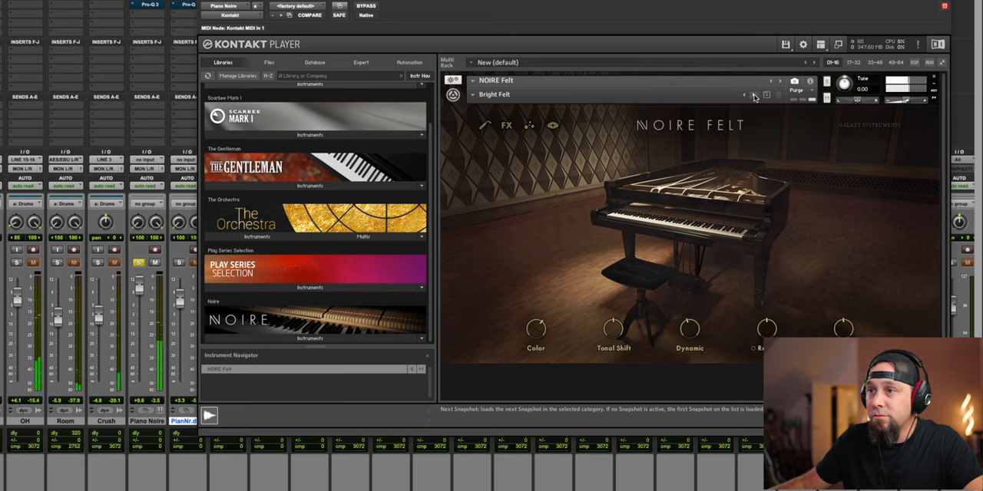
left_click(754, 95)
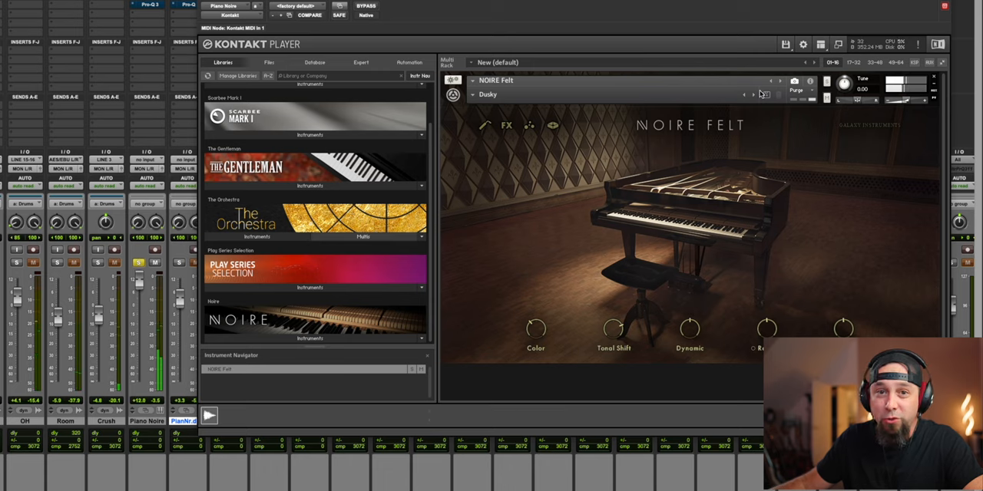
mouse_move(754, 96)
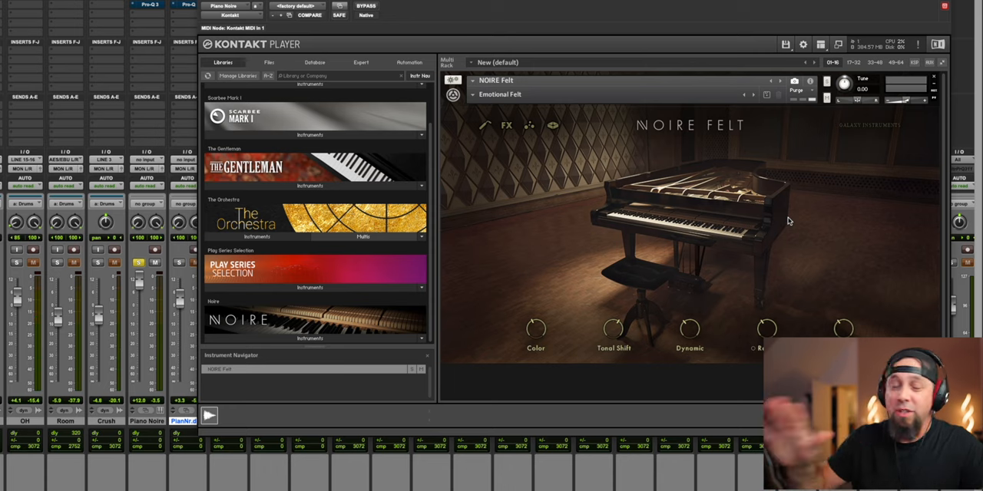
left_click(501, 95)
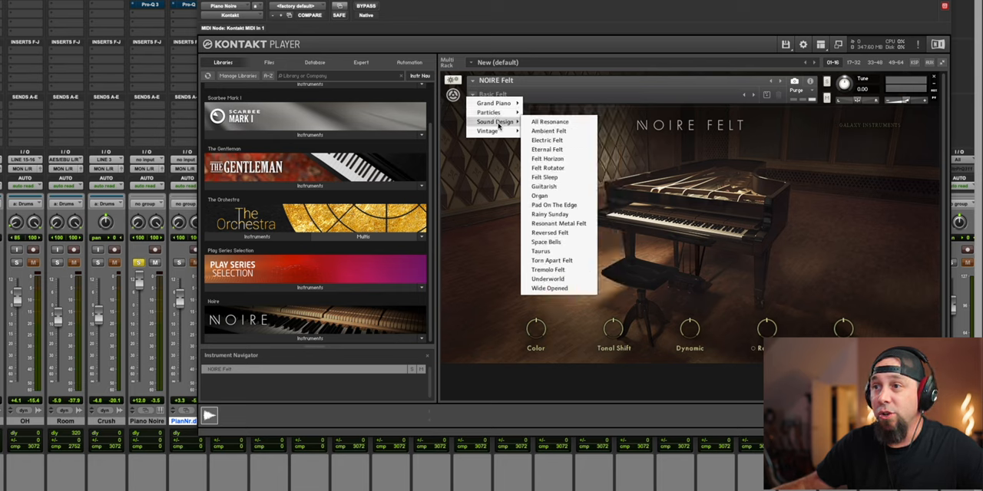
mouse_move(488, 130)
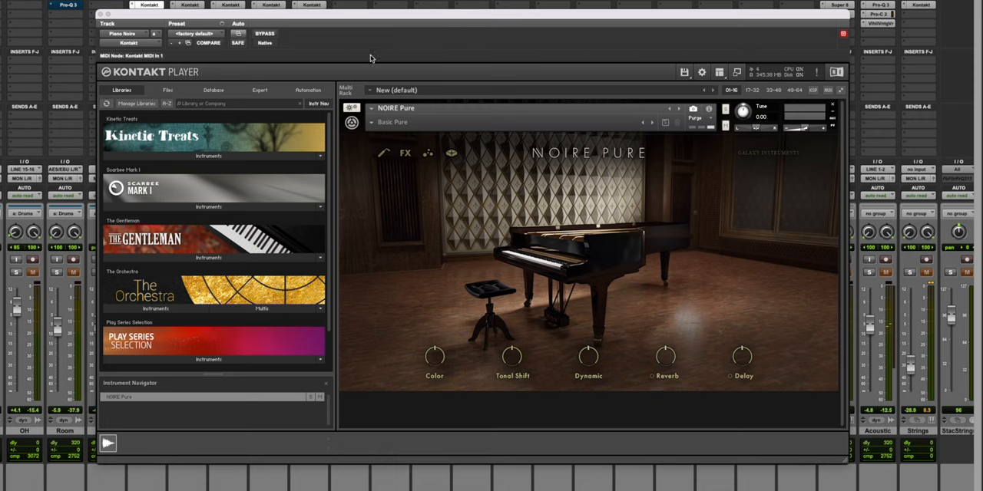
mouse_move(409, 87)
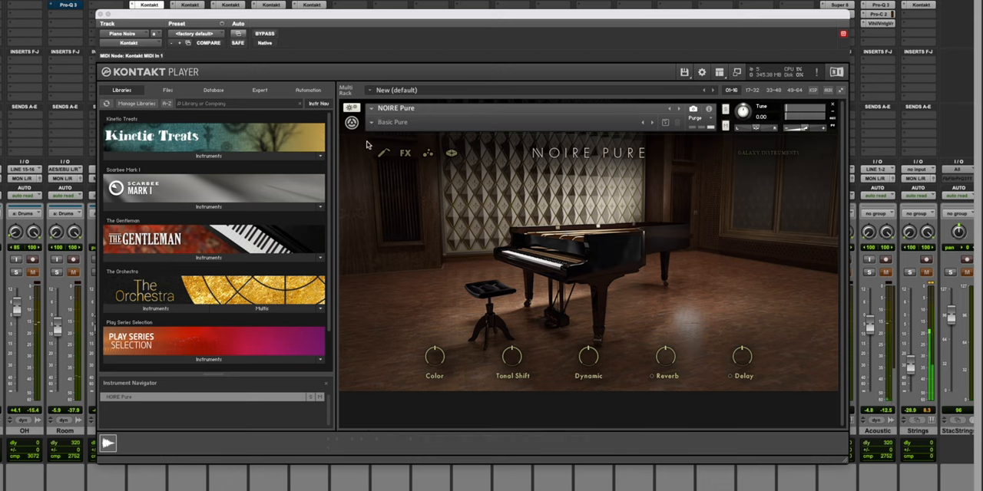
left_click(384, 153)
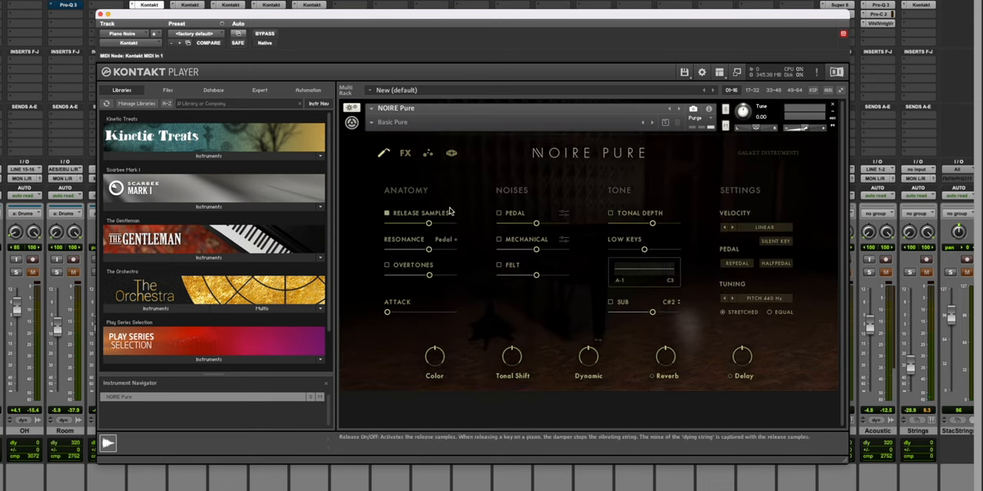
mouse_move(439, 260)
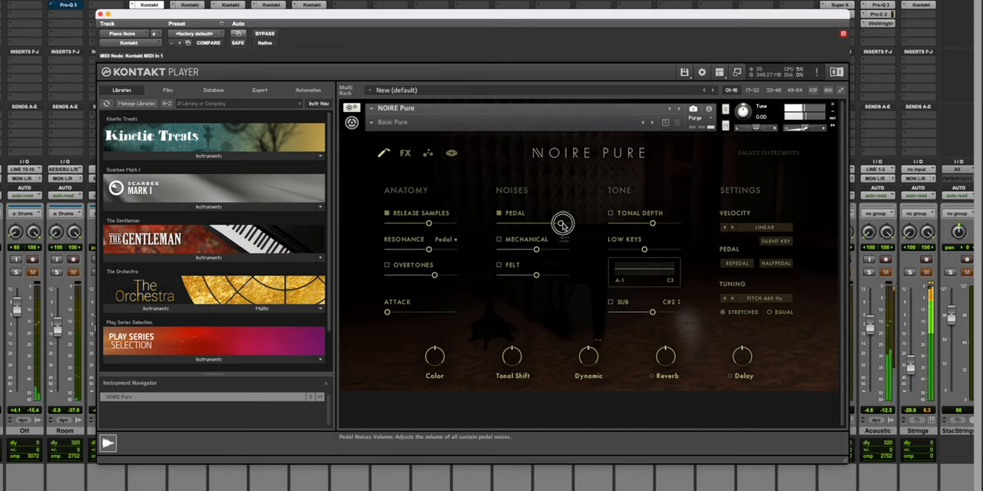
Rebalance pedal and mechanical noise volumes, set the note on/off balance, and enable felt noise
left_click_drag(563, 223, 513, 223)
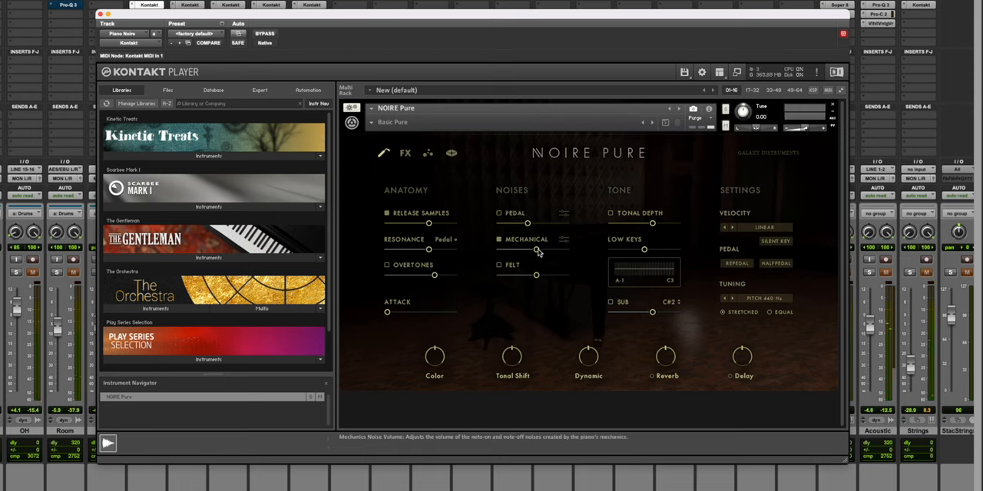
left_click_drag(538, 252, 576, 249)
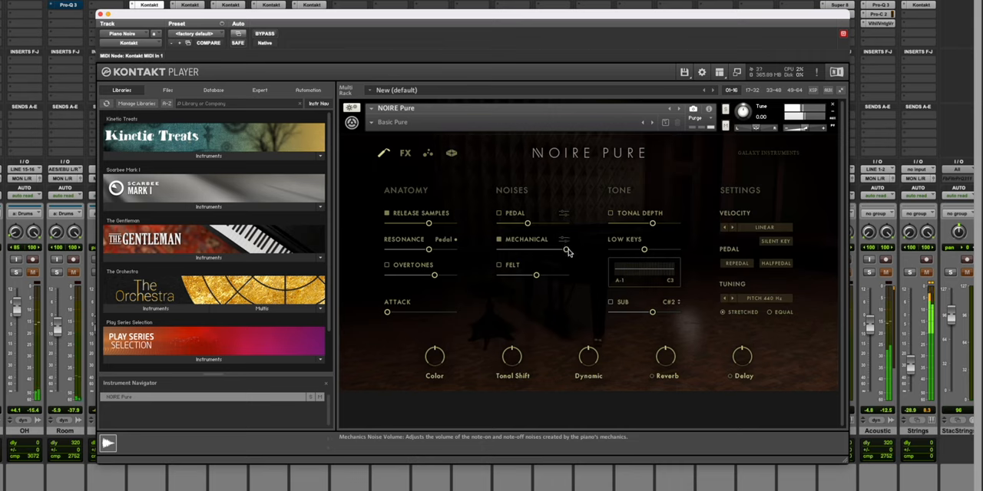
left_click(565, 239)
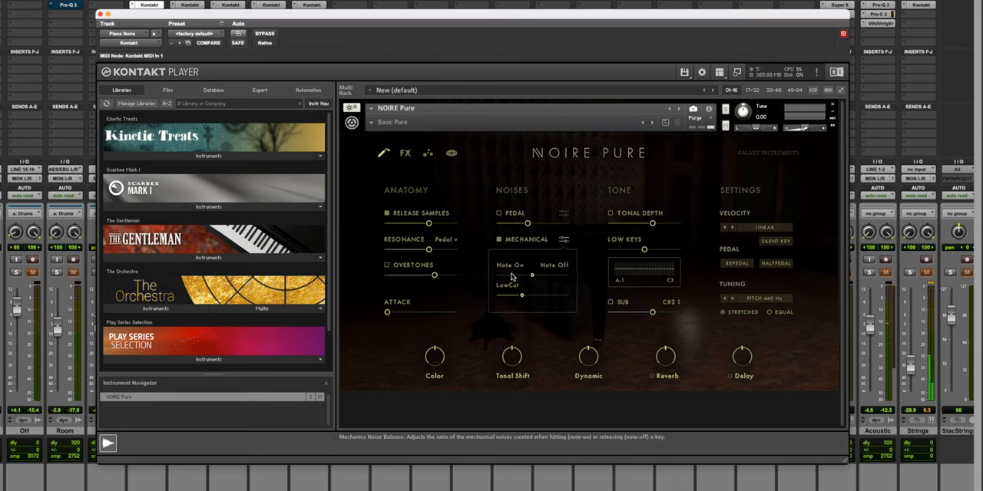
left_click_drag(522, 295, 531, 295)
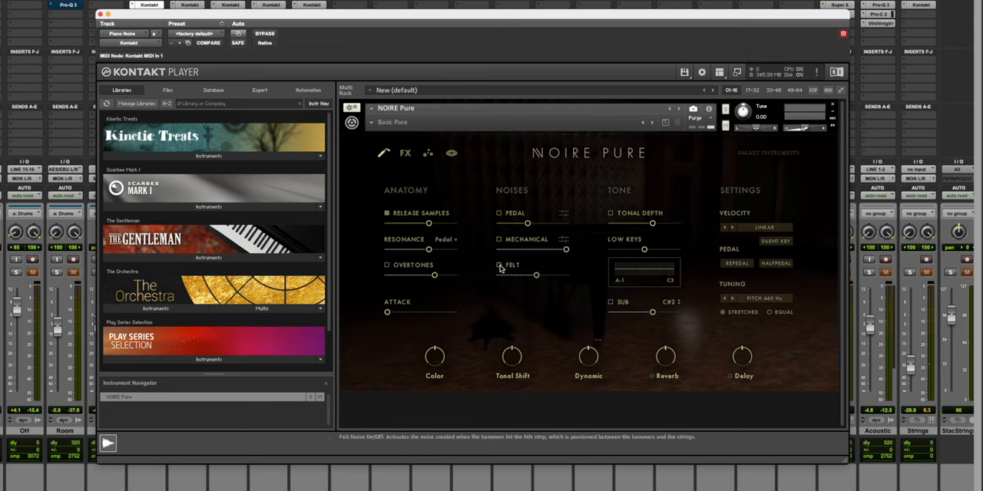
left_click(499, 264)
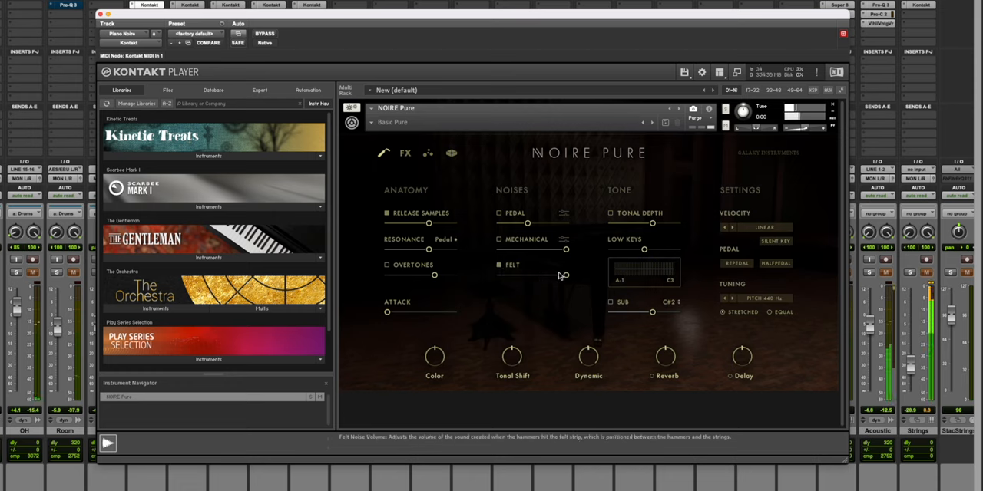
left_click(499, 239)
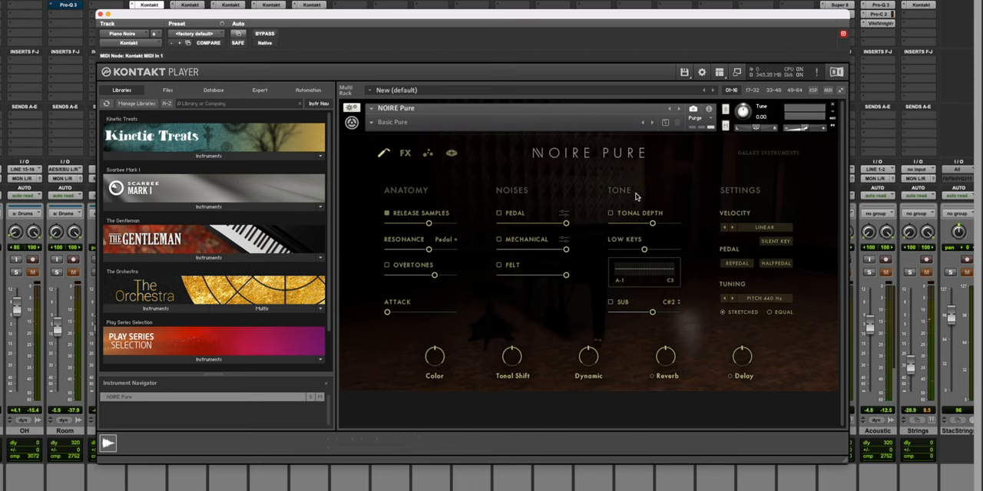
mouse_move(645, 229)
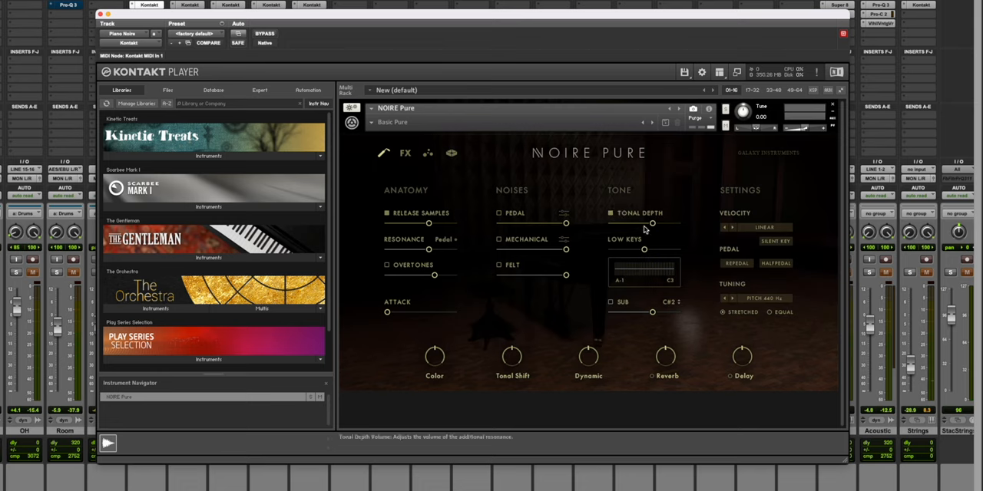
Raise the Tonal Depth level and lower the Sub microphone volume
left_click_drag(651, 224, 675, 224)
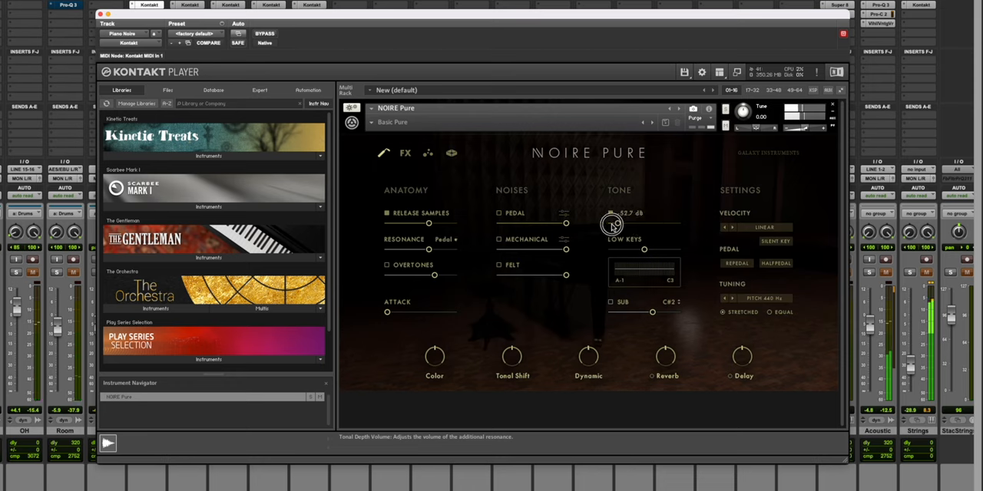
left_click_drag(613, 221, 674, 221)
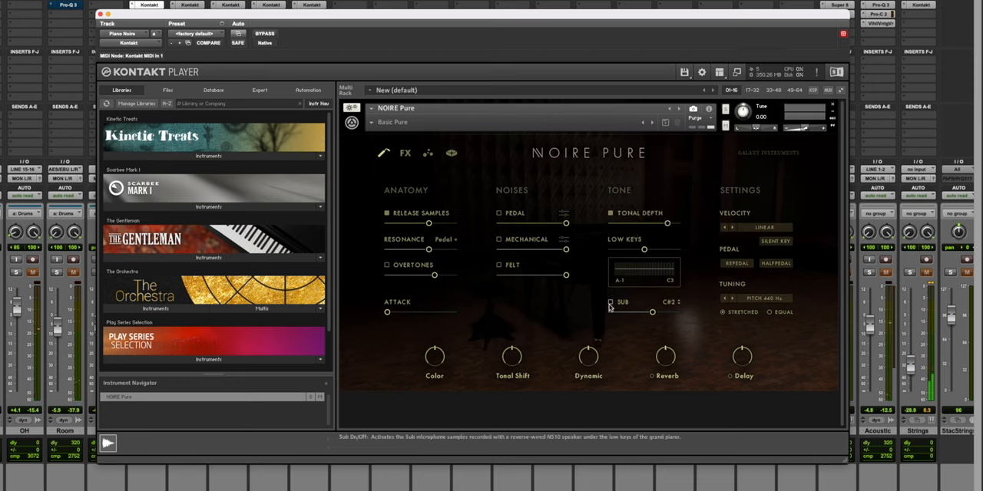
mouse_move(653, 313)
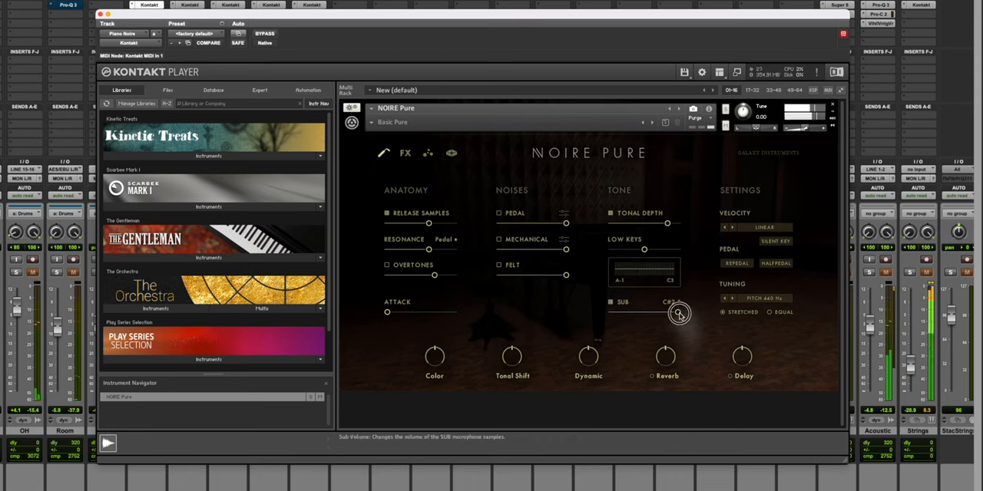
left_click_drag(678, 313, 607, 313)
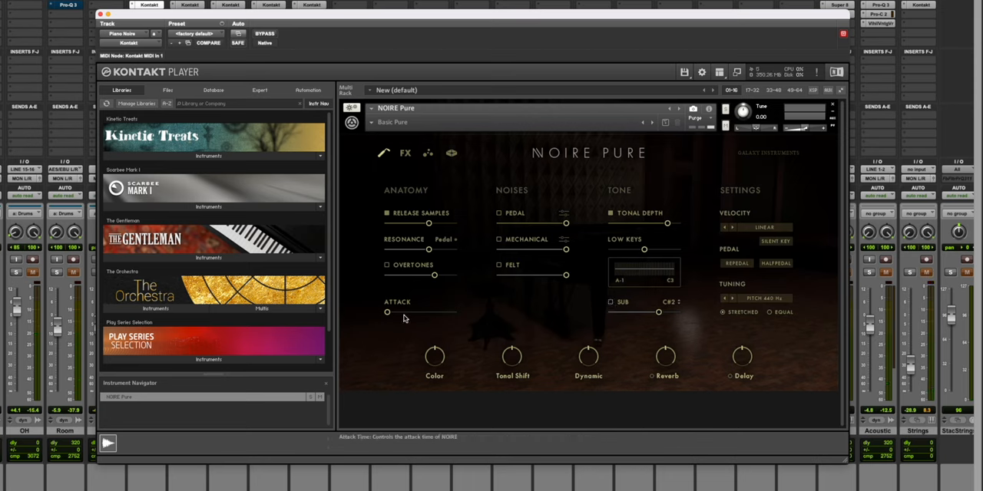
mouse_move(406, 153)
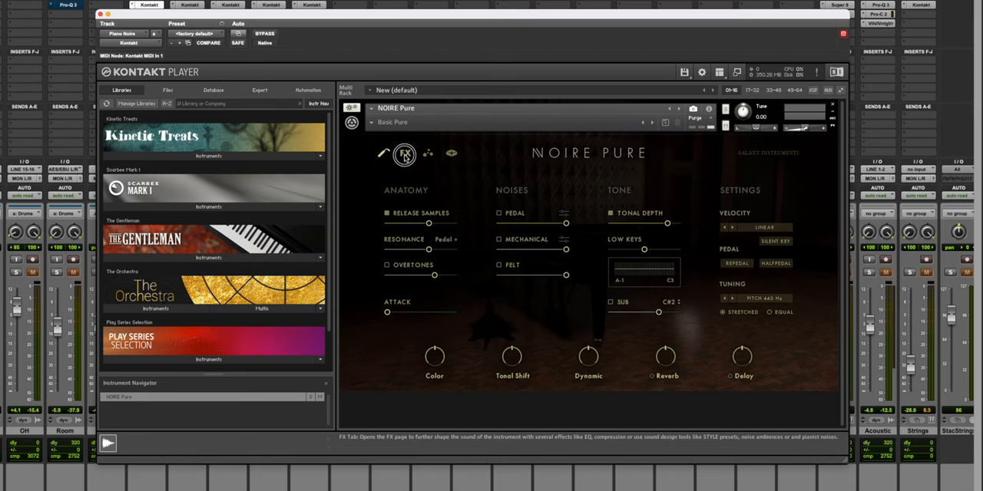
On the FX page, enable the EQ and boost its Presence and Body bands
left_click(406, 153)
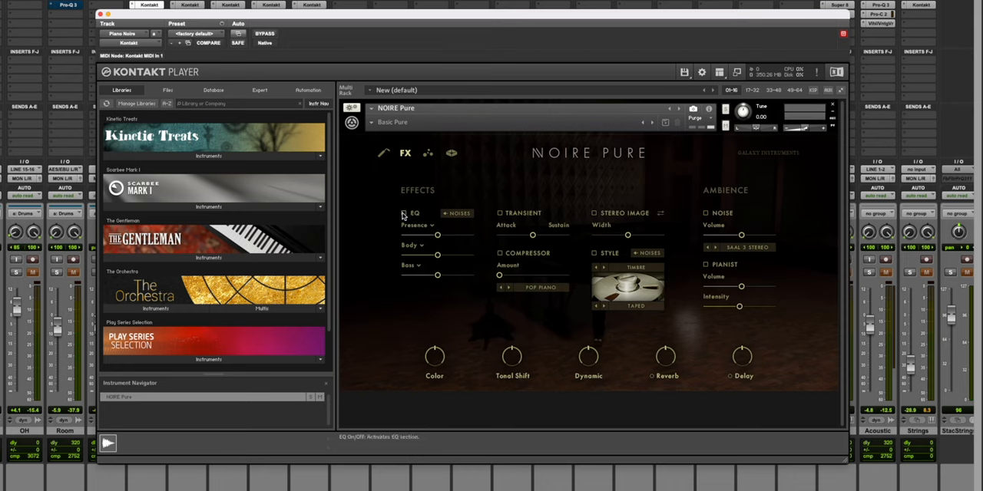
left_click(403, 214)
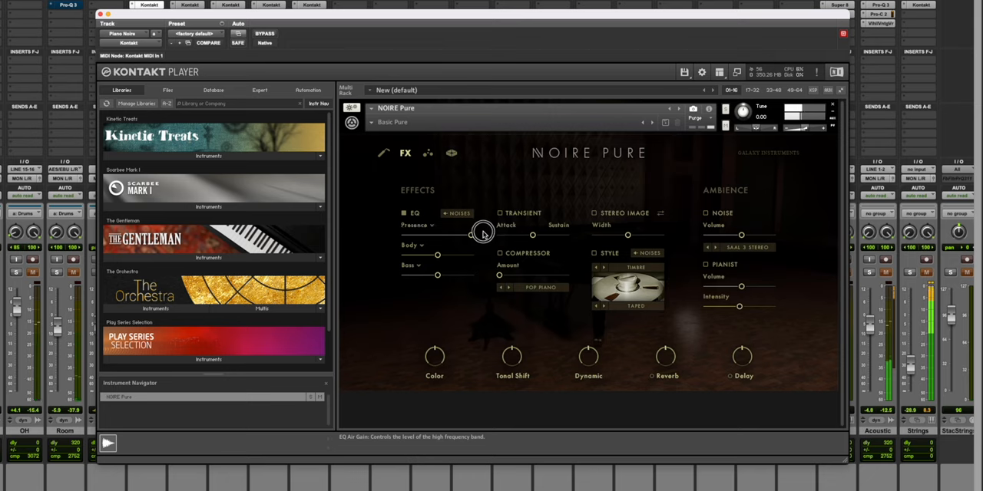
left_click_drag(484, 233, 457, 236)
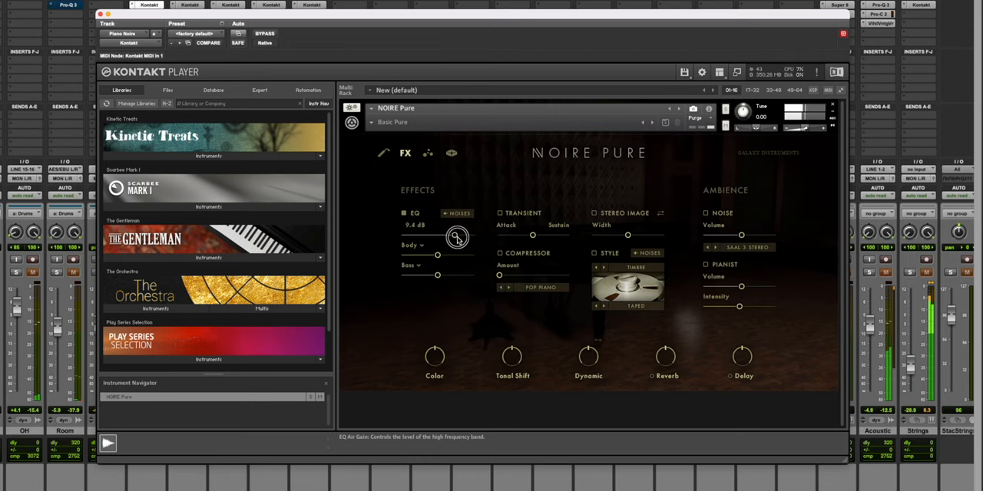
left_click_drag(457, 237, 469, 258)
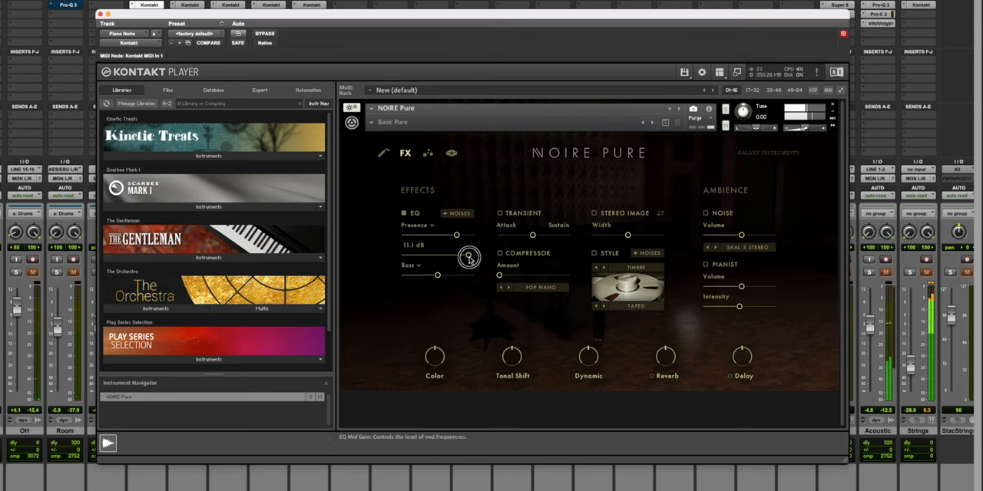
left_click_drag(458, 246, 430, 255)
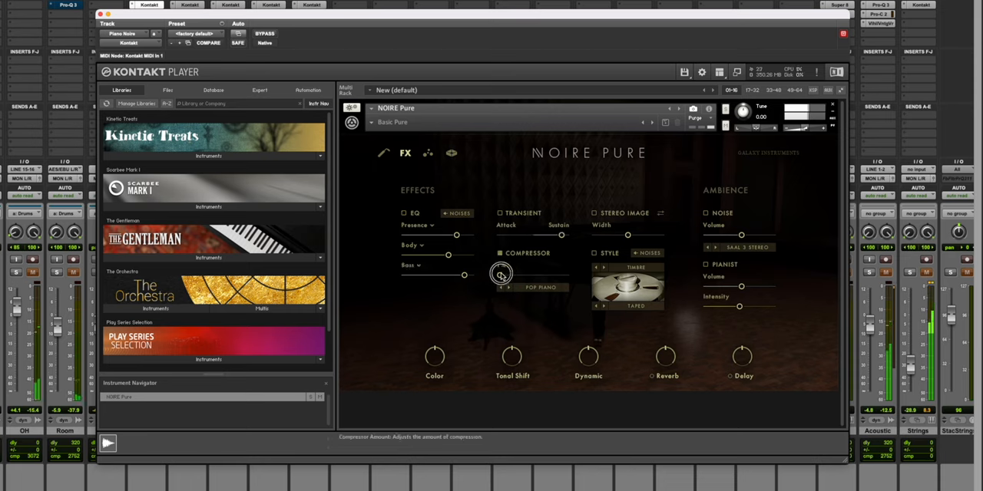
Increase the compressor amount and step its preset forward to Tape Comp
left_click_drag(500, 273, 528, 275)
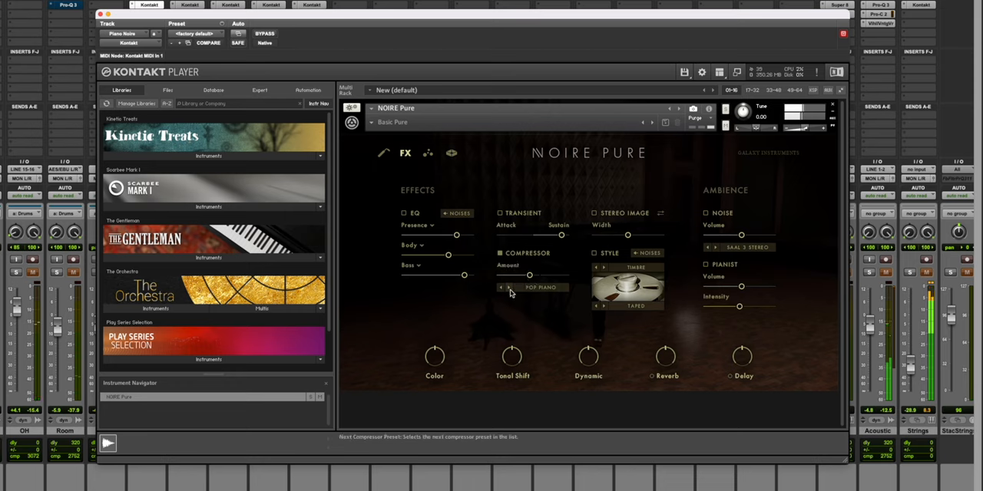
left_click(508, 287)
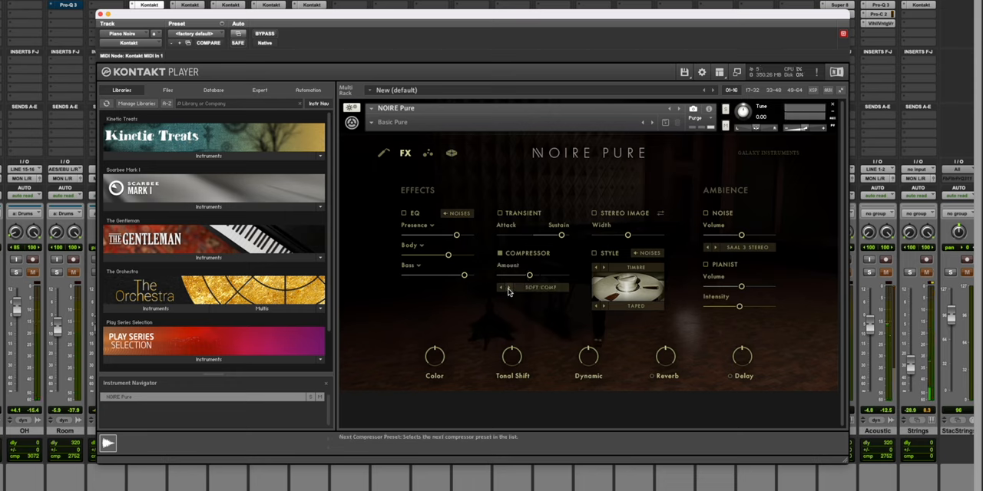
left_click(508, 287)
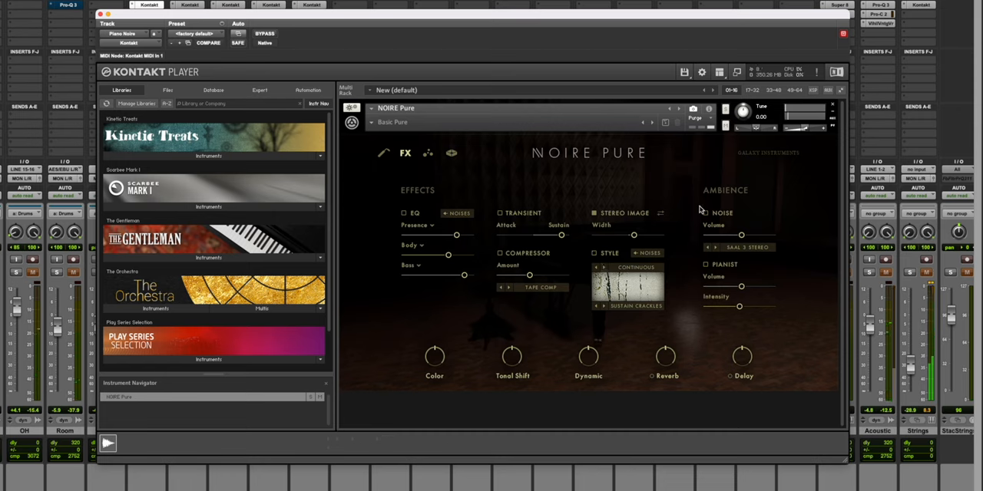
Enable the Particles Engine, change its algorithm mode and step through its pattern presets
left_click(429, 154)
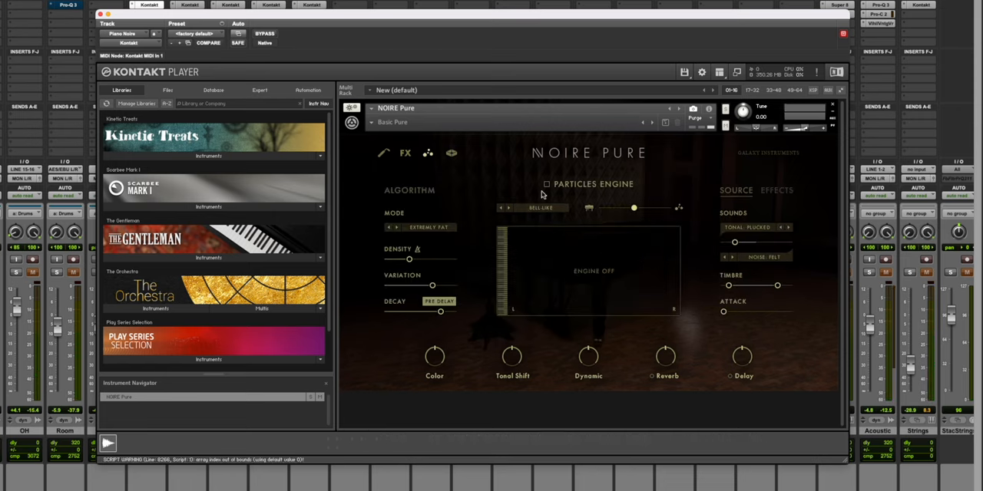
left_click(547, 184)
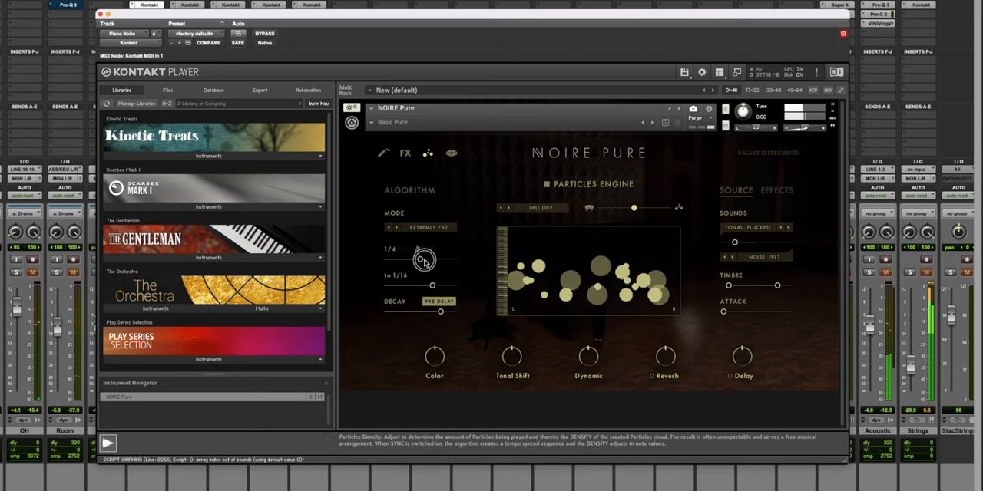
left_click(422, 259)
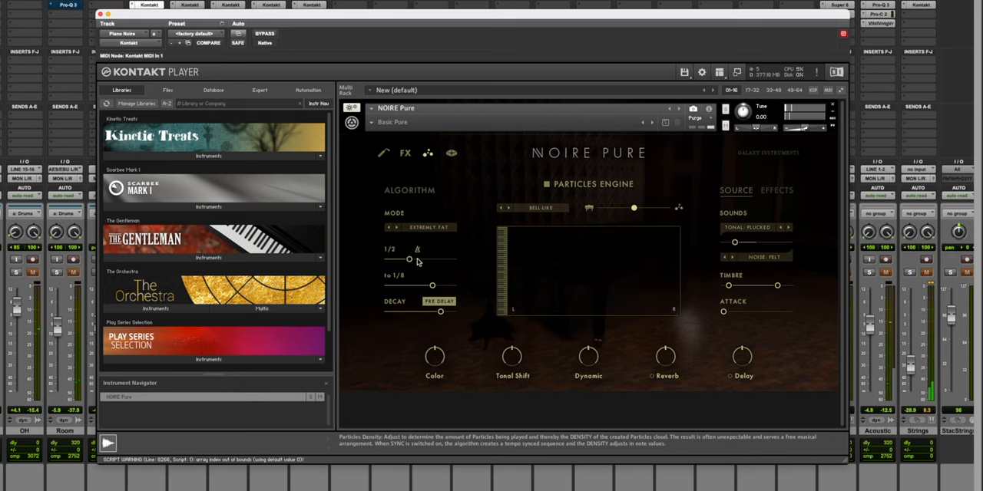
left_click(501, 209)
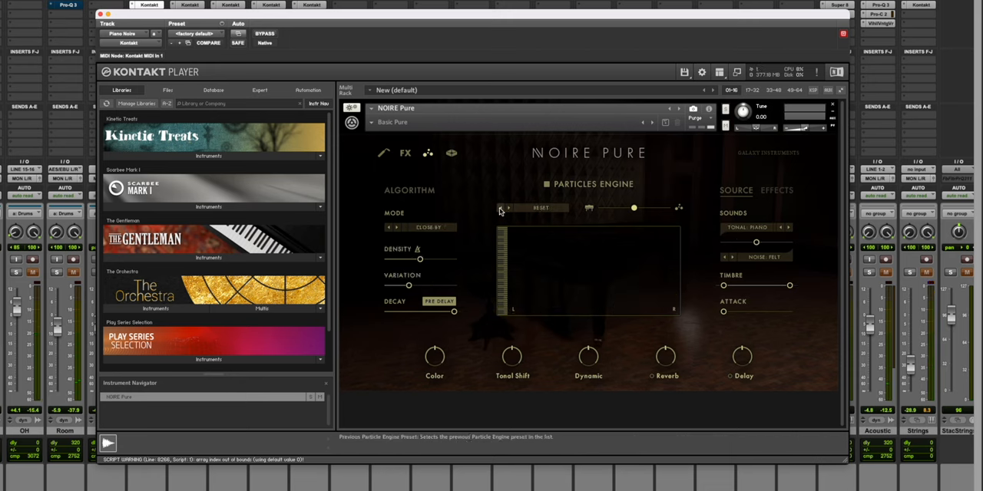
left_click(510, 209)
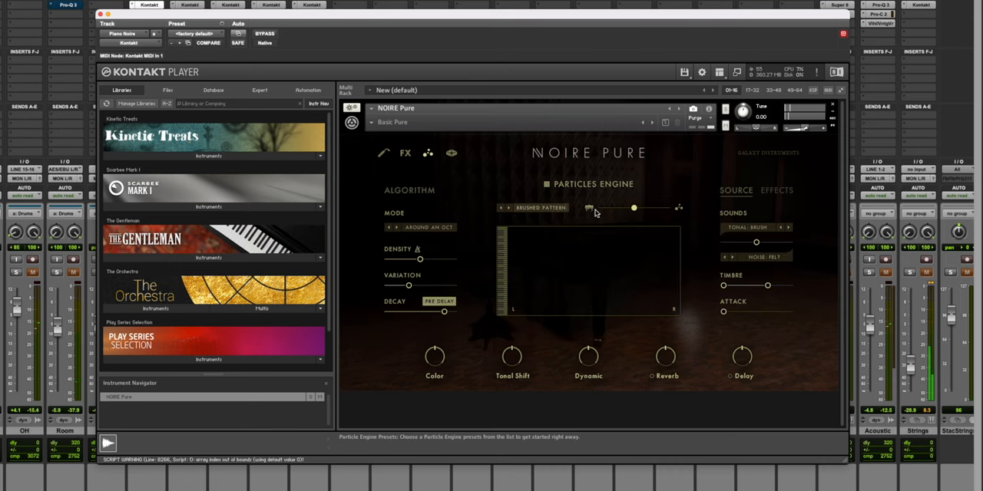
mouse_move(666, 207)
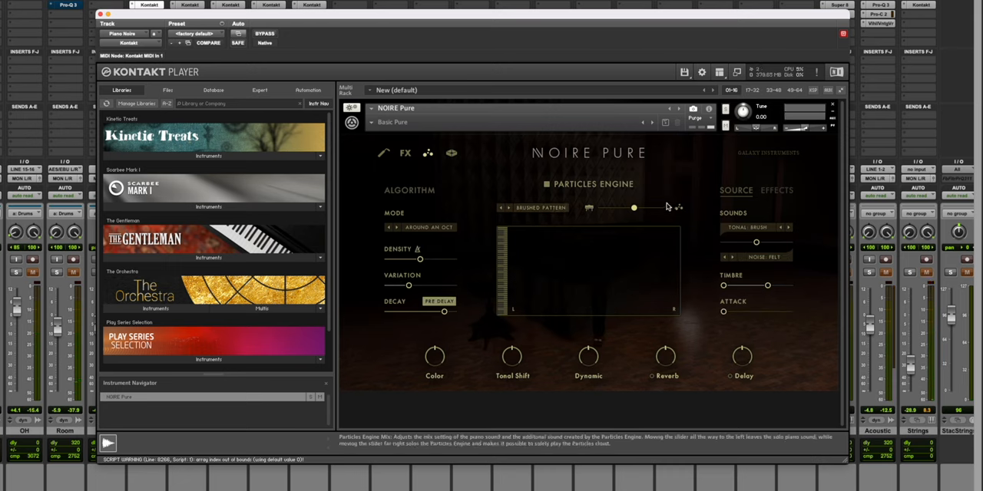
Push the piano/particles Mix toward the particles and choose another pattern preset
left_click_drag(632, 209, 623, 209)
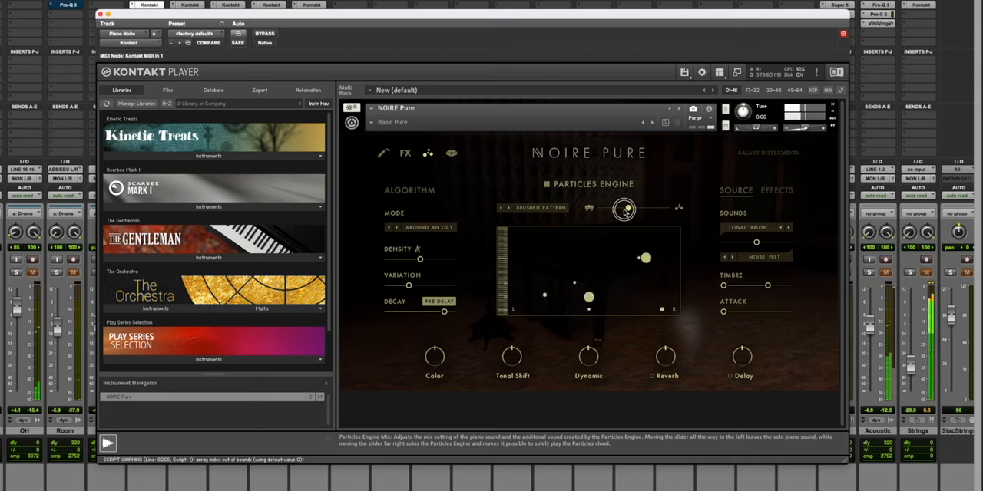
left_click_drag(627, 209, 678, 208)
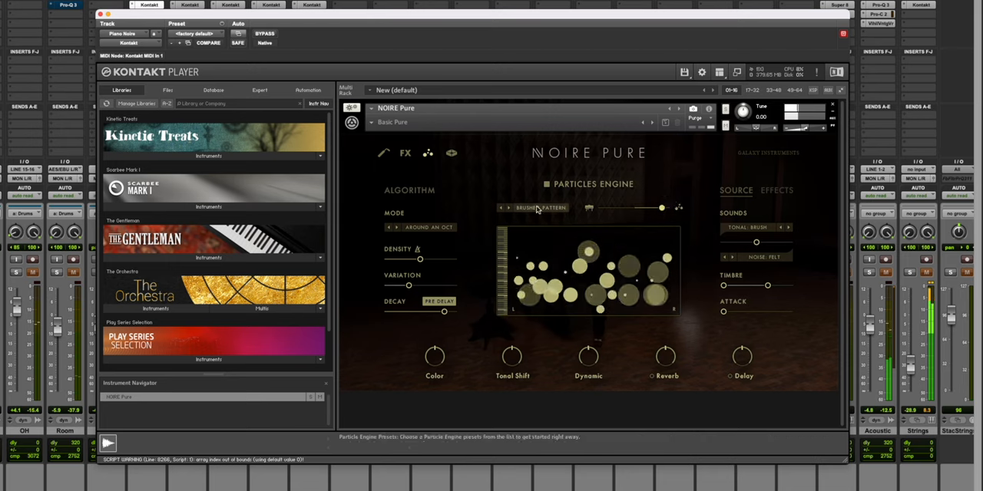
left_click(502, 209)
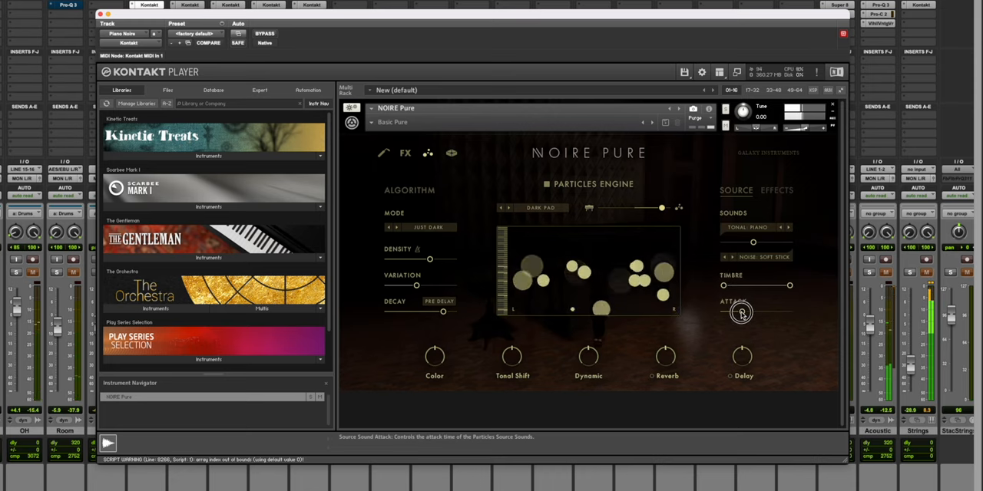
Cycle the particle source sound to Tonal Mallet, then switch the Particles Engine off
left_click(783, 227)
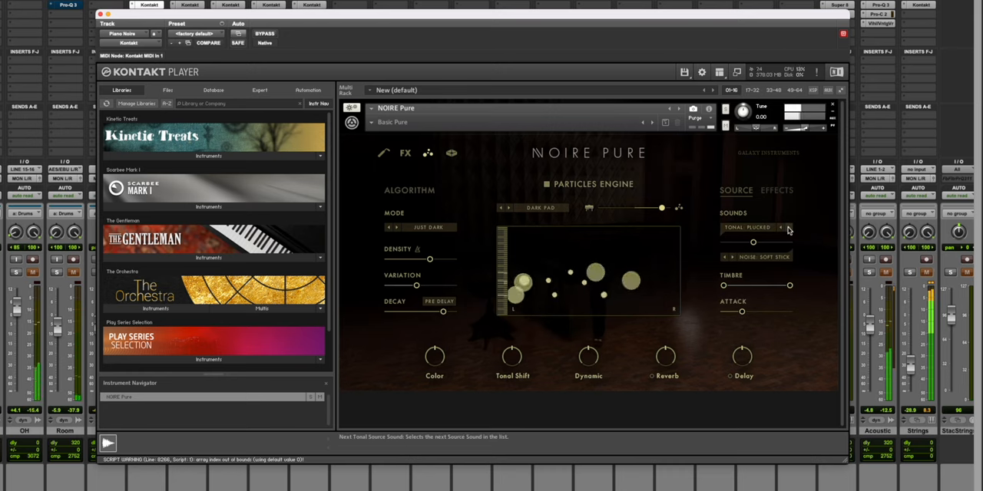
left_click(781, 227)
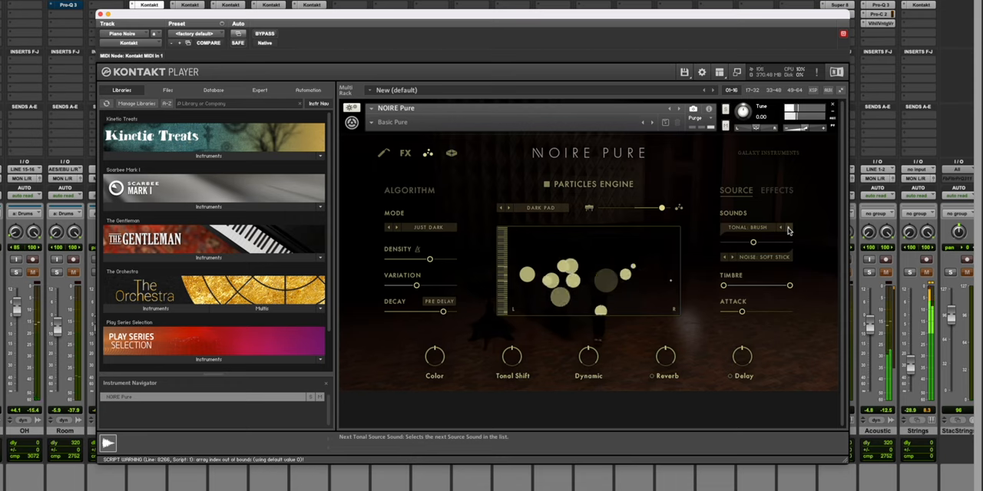
left_click(783, 227)
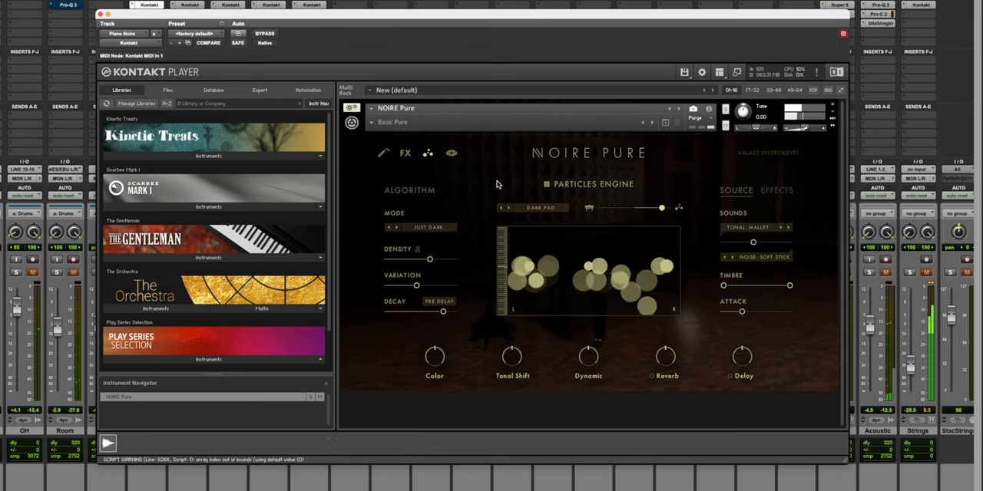
left_click(547, 184)
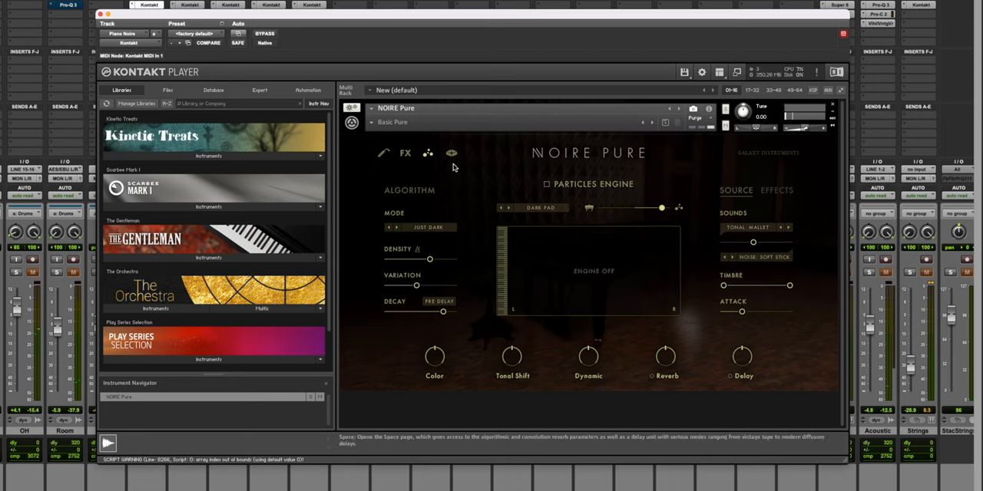
On the reverb and delay page, enlarge the IR reverb Size and toggle the reverb section
left_click(452, 154)
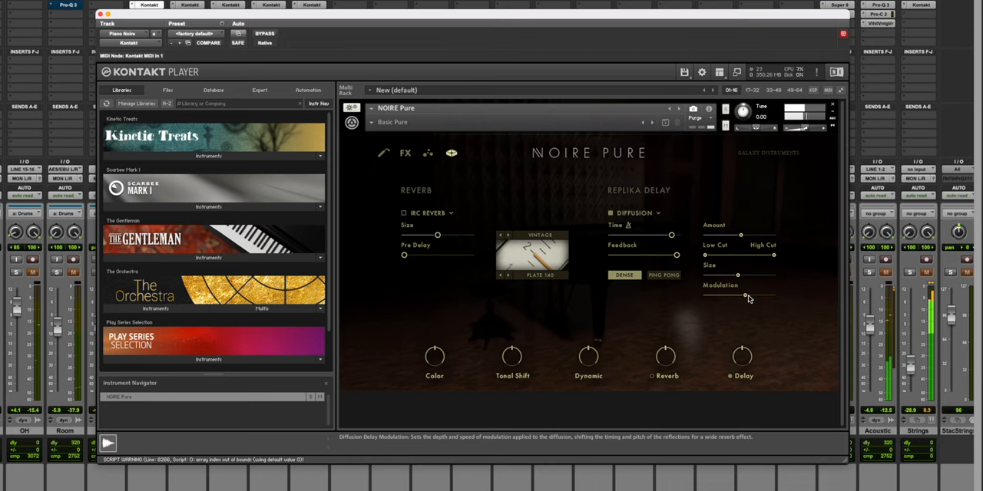
mouse_move(611, 213)
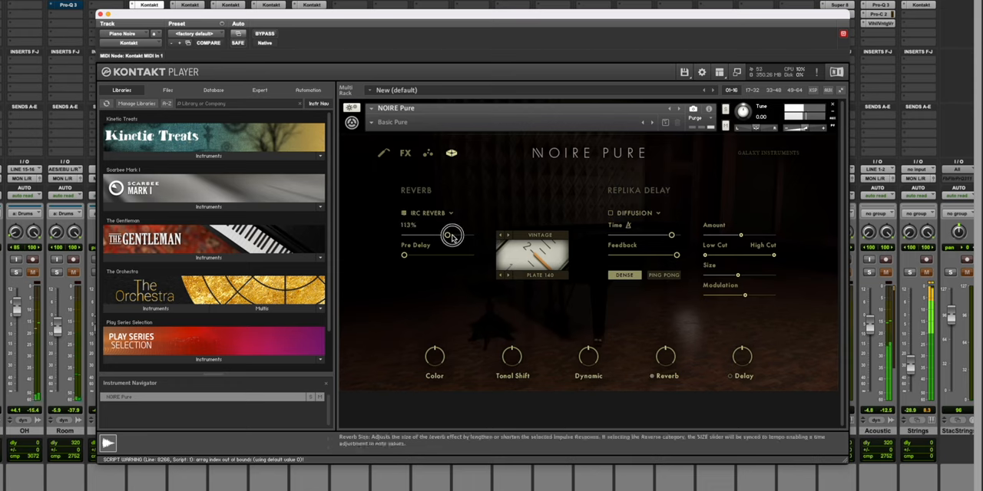
left_click_drag(453, 234, 461, 230)
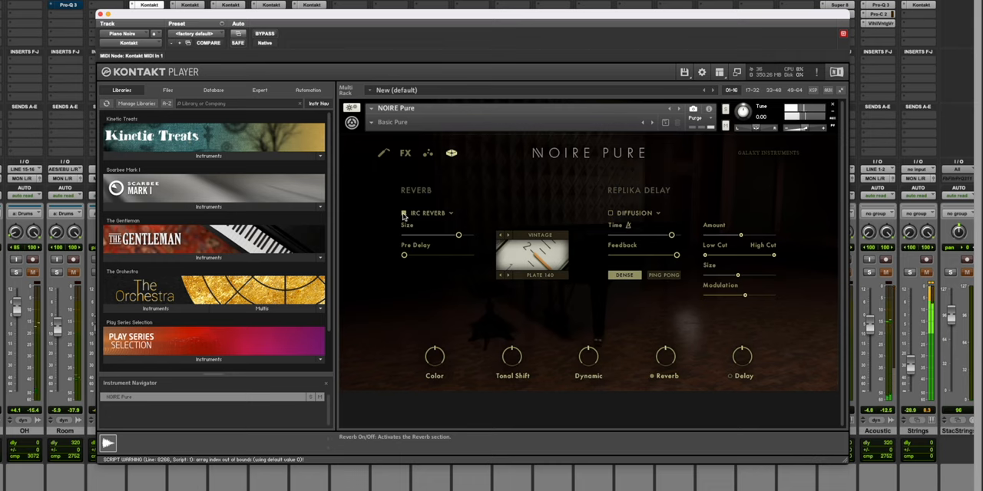
left_click(403, 214)
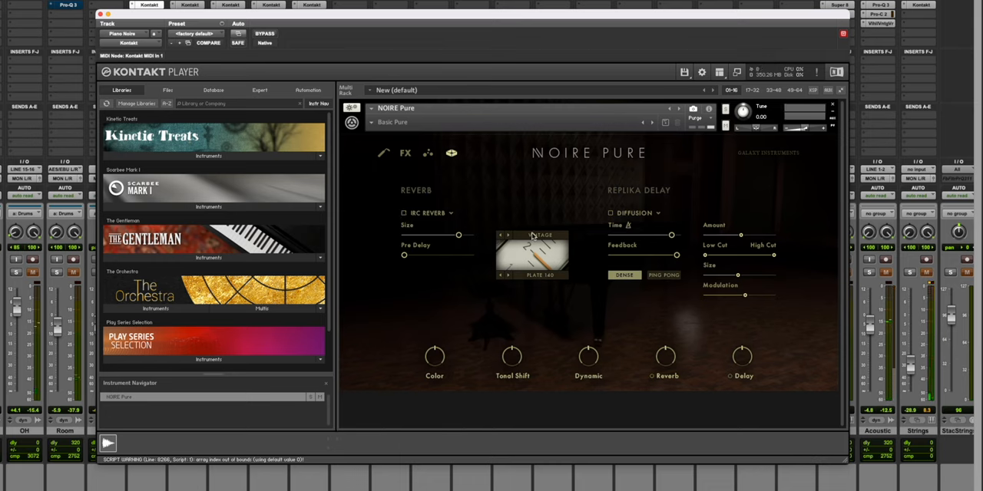
mouse_move(507, 188)
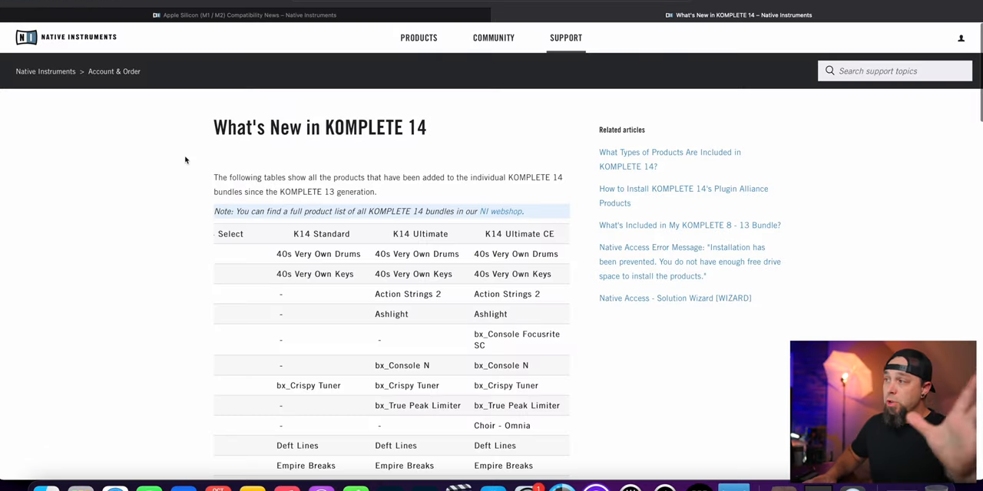
mouse_move(132, 160)
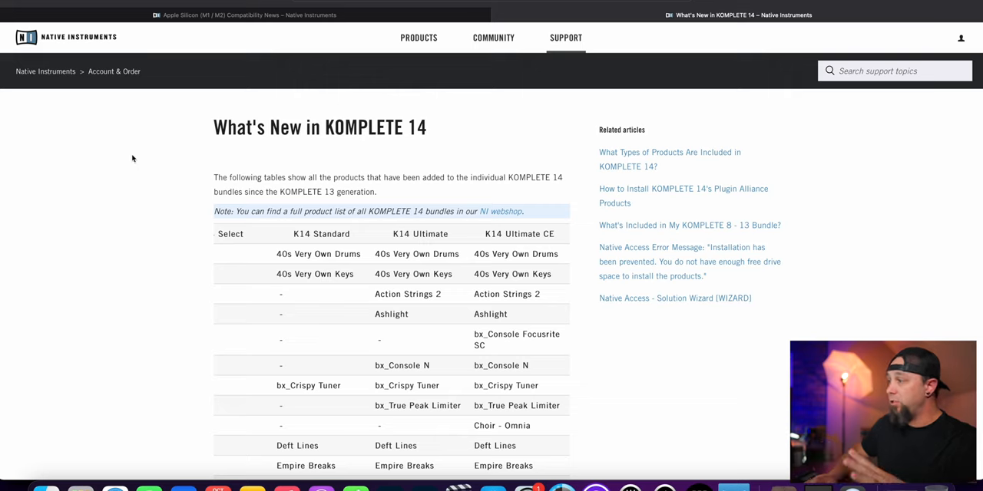
mouse_move(466, 253)
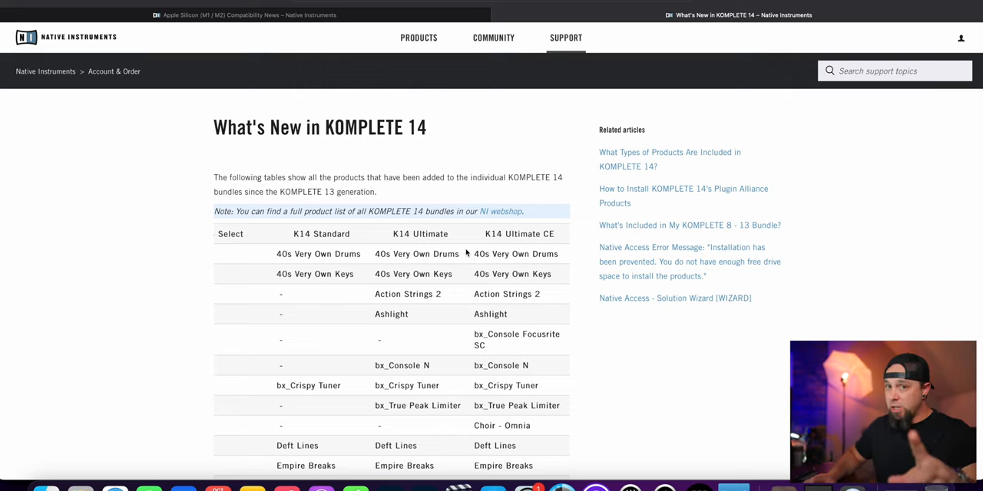
mouse_move(519, 264)
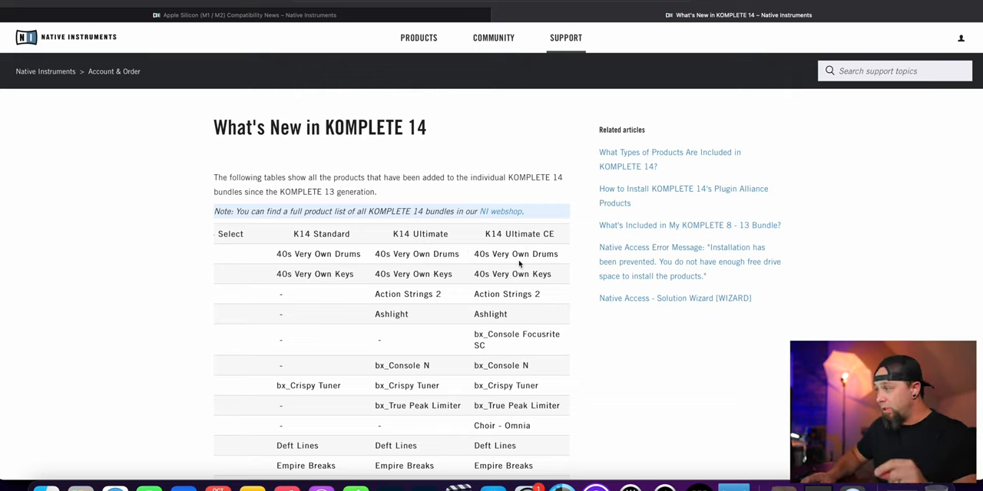
Scroll down the What's New in KOMPLETE 14 product table to the new Expansions list
scroll("down", 3)
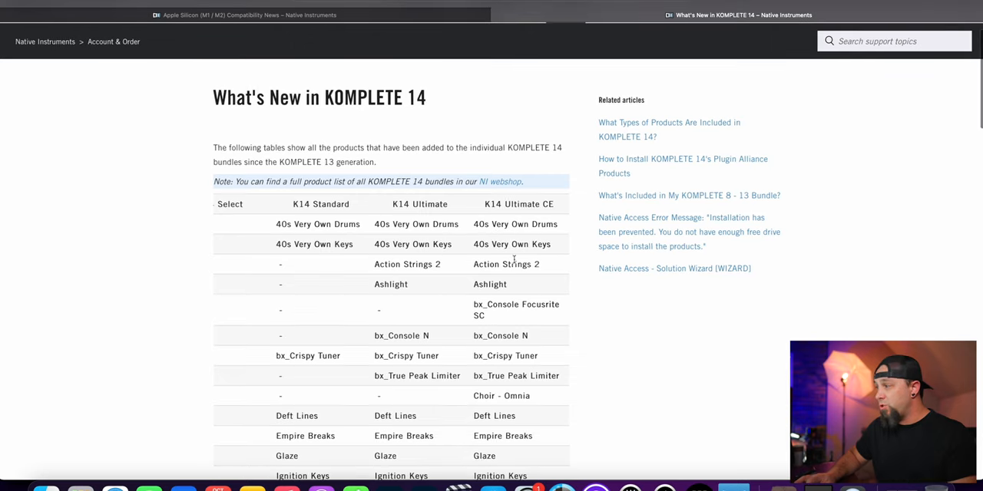
scroll("down", 3)
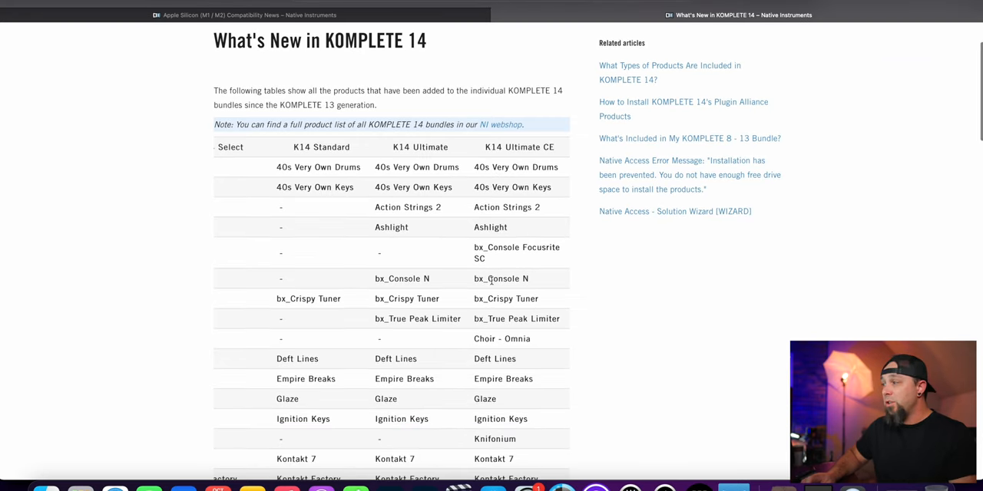
mouse_move(487, 314)
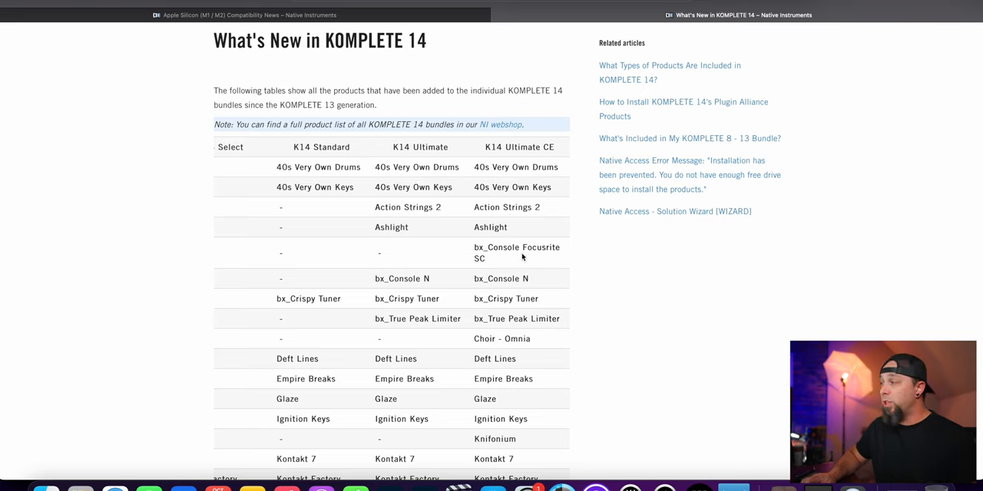
scroll("down", 3)
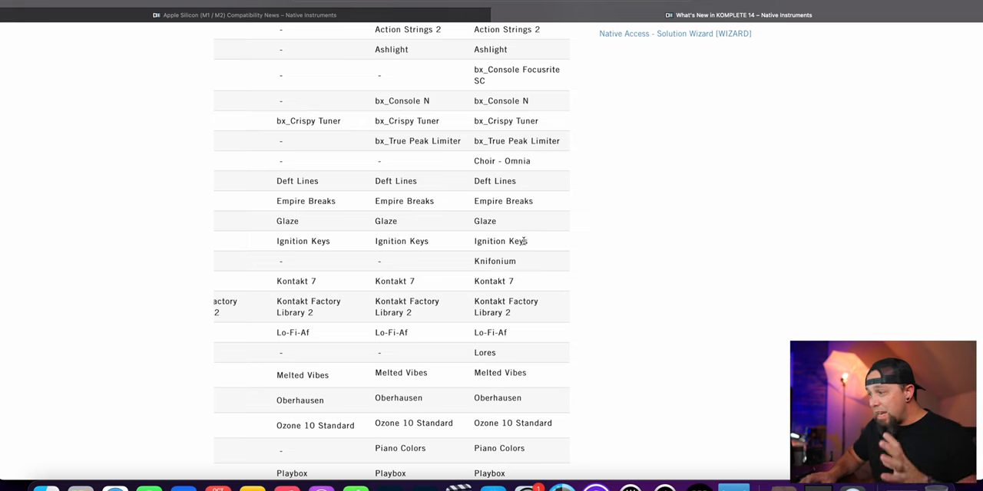
scroll("down", 3)
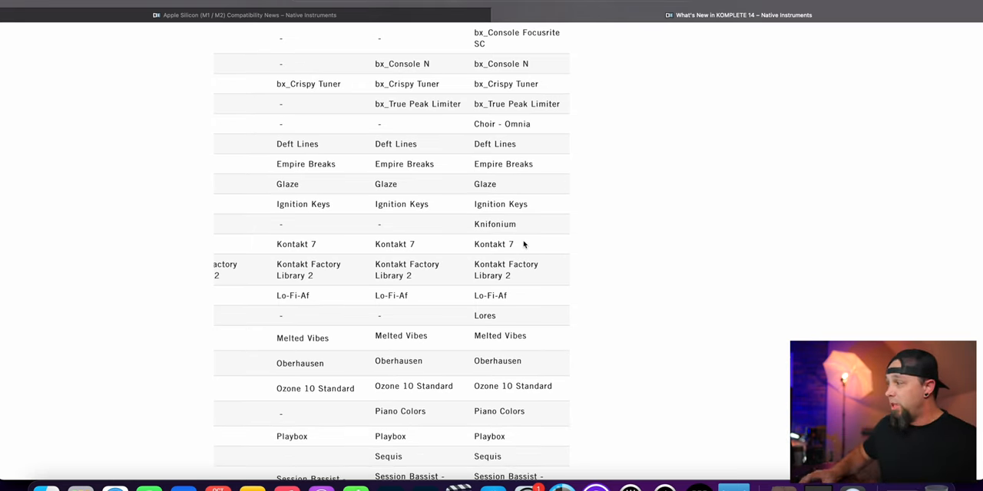
scroll("down", 3)
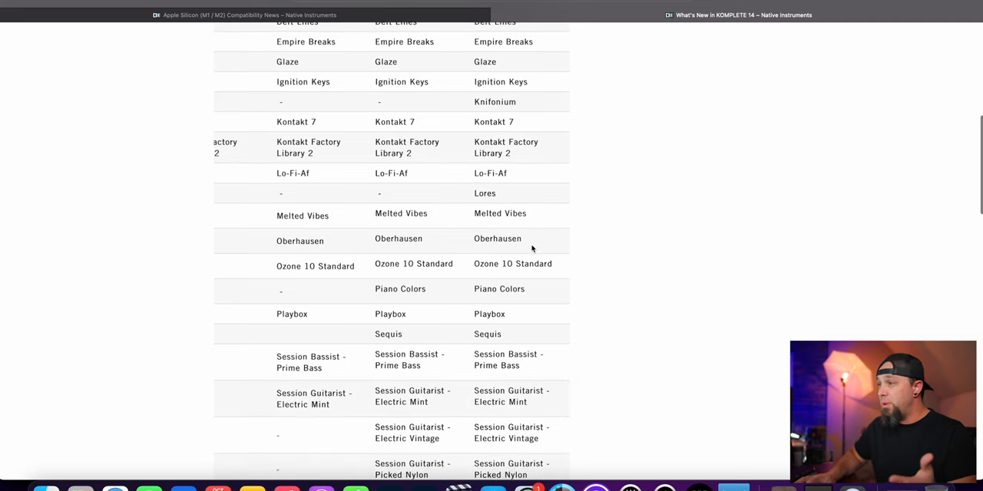
scroll("up", 3)
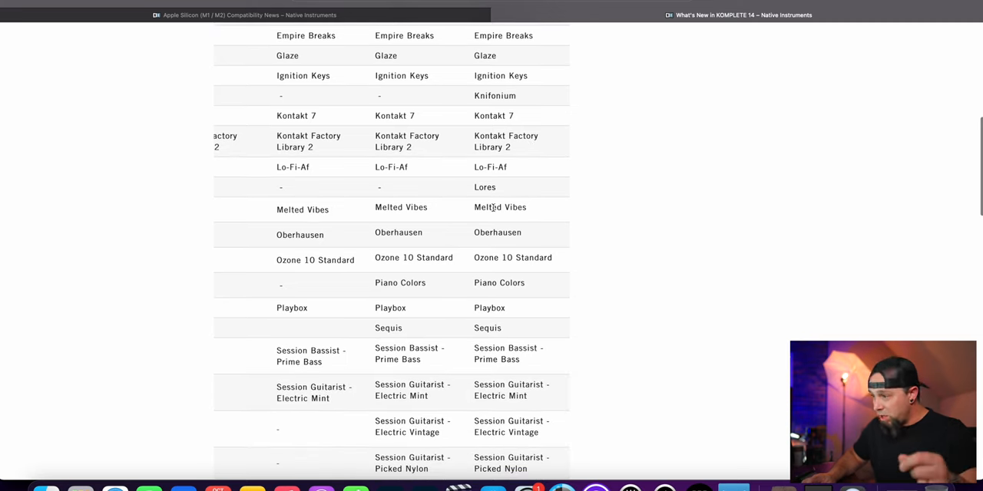
mouse_move(519, 270)
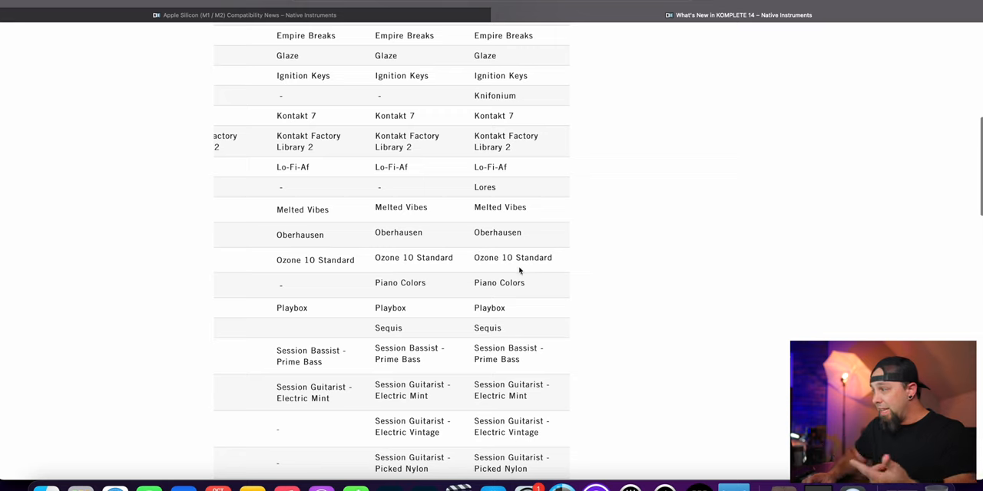
scroll("down", 3)
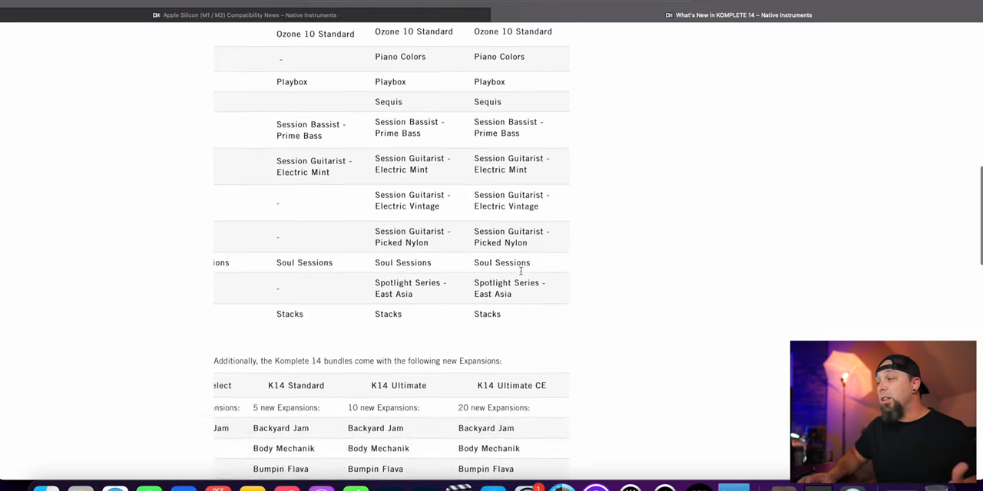
scroll("down", 3)
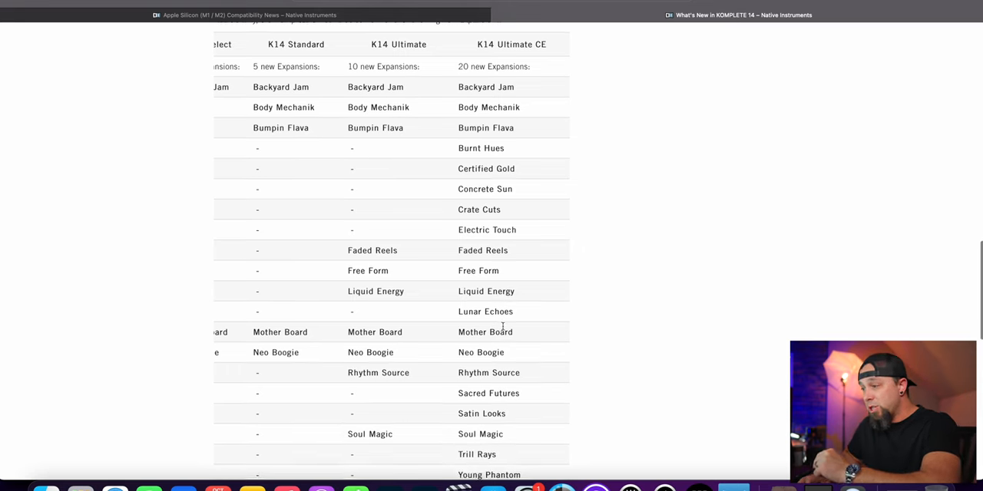
scroll("down", 3)
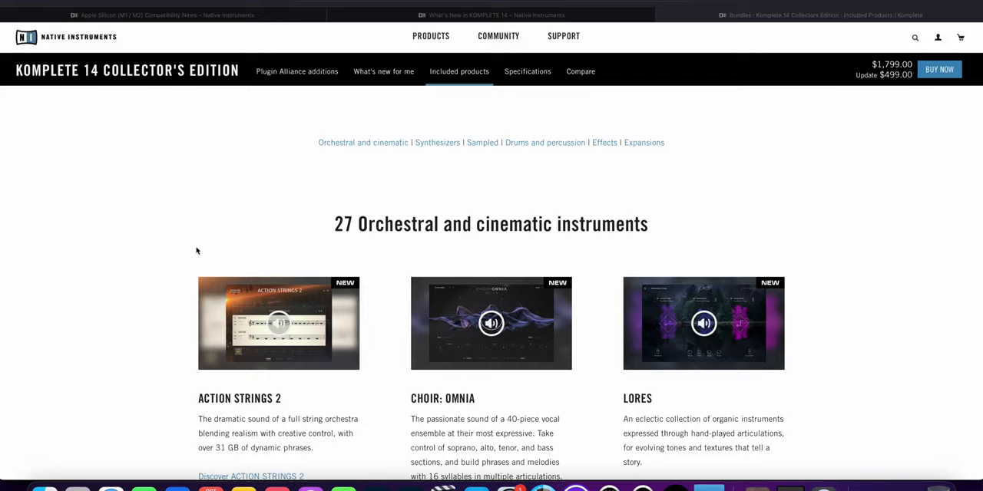
mouse_move(180, 249)
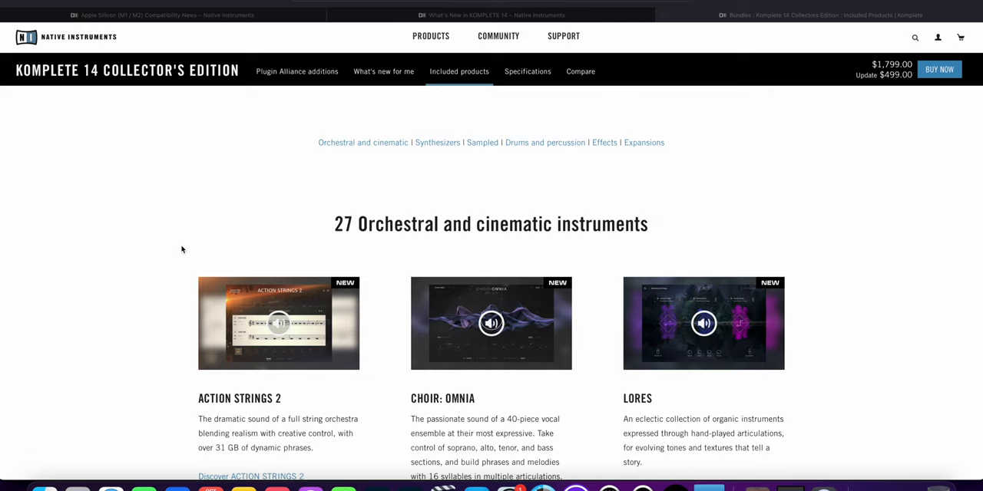
Scroll past the orchestral instruments through the 19 synthesizers (Super 8, TRK-01, Kontour) toward the 47 sampled instruments
scroll("down", 3)
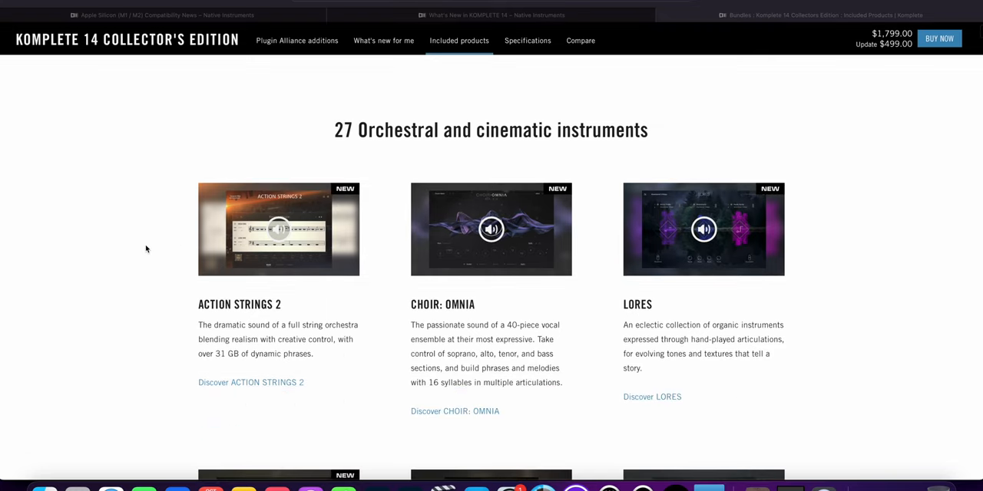
scroll("down", 3)
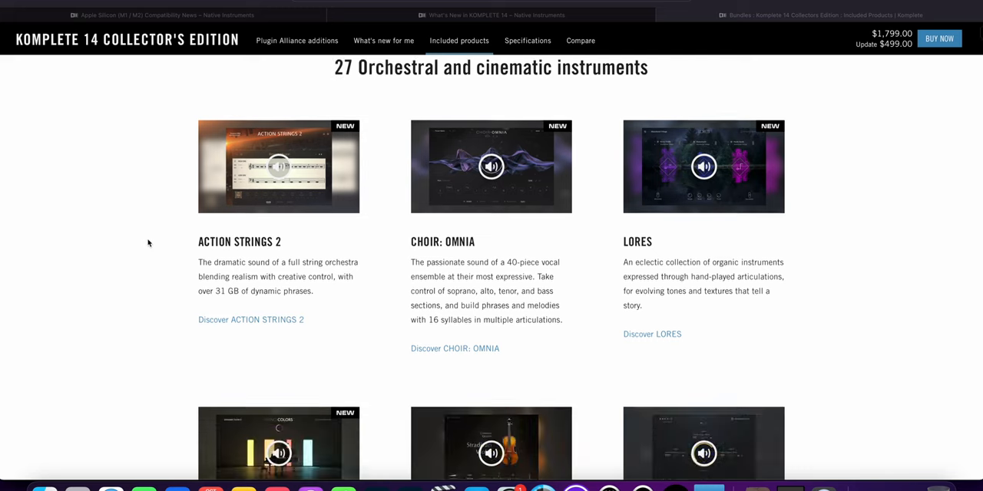
scroll("down", 3)
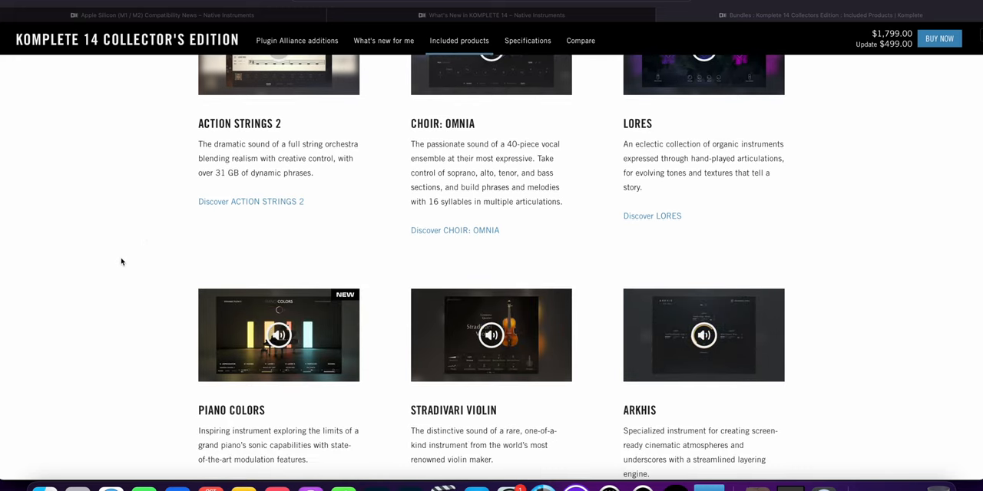
scroll("down", 3)
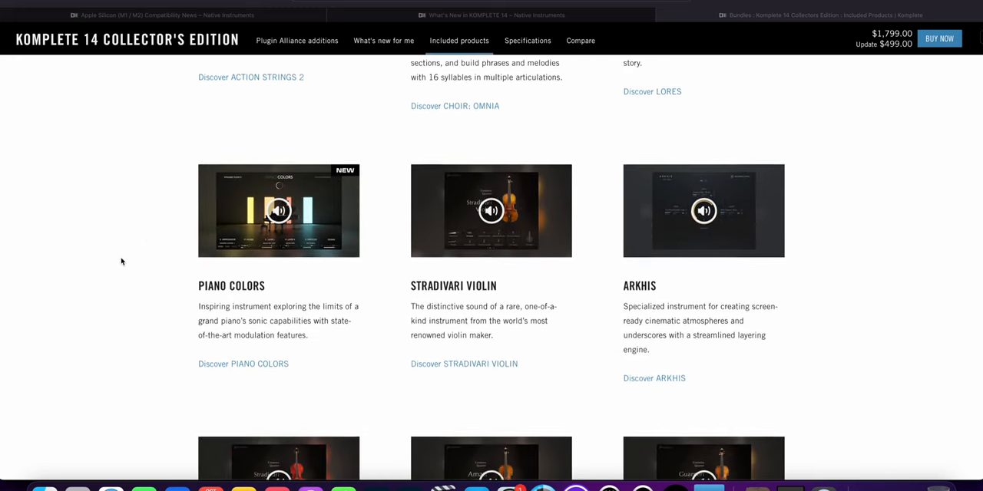
scroll("down", 3)
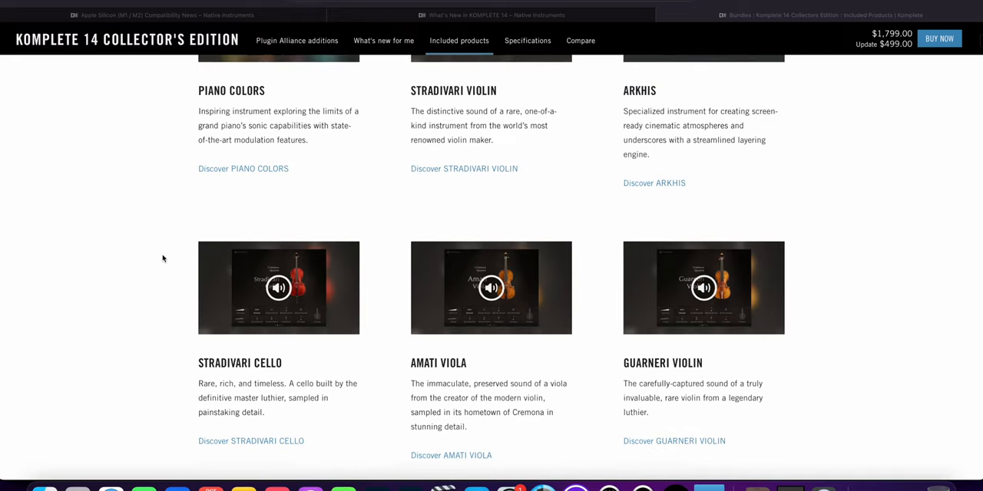
scroll("down", 3)
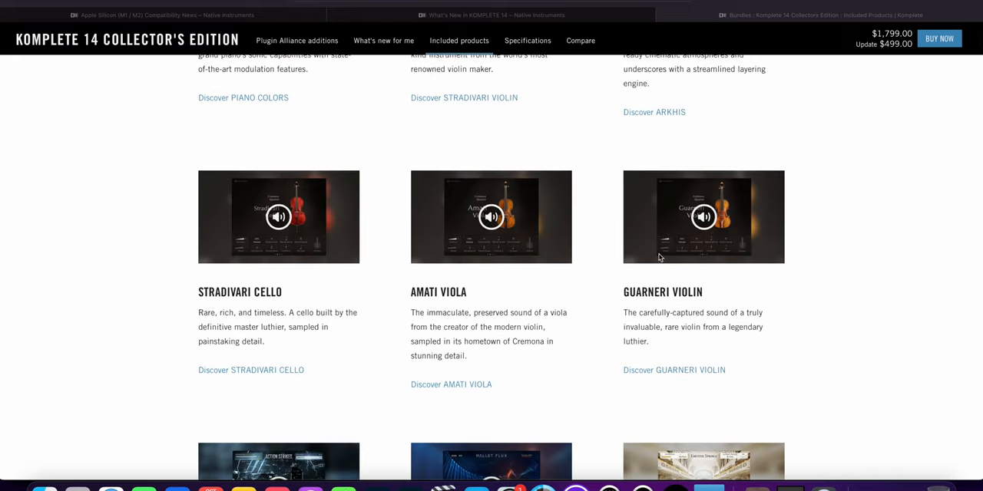
scroll("down", 3)
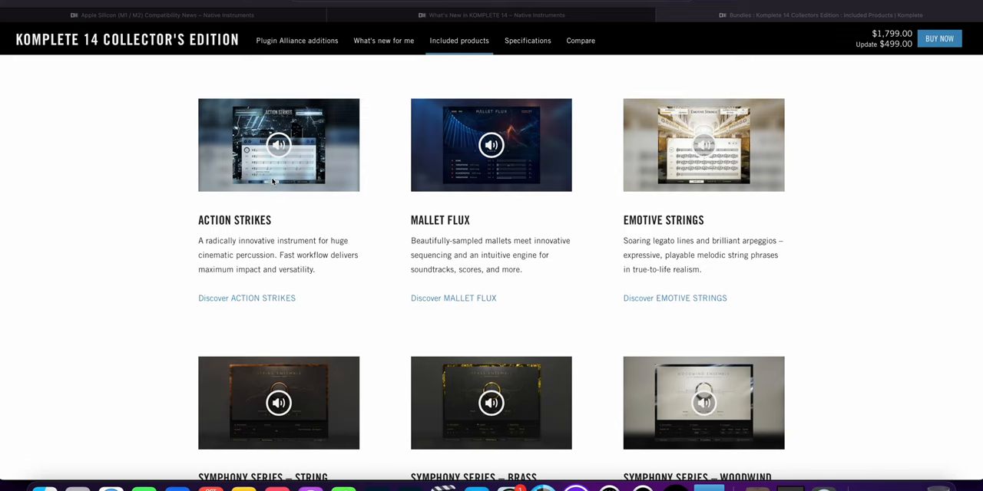
scroll("down", 3)
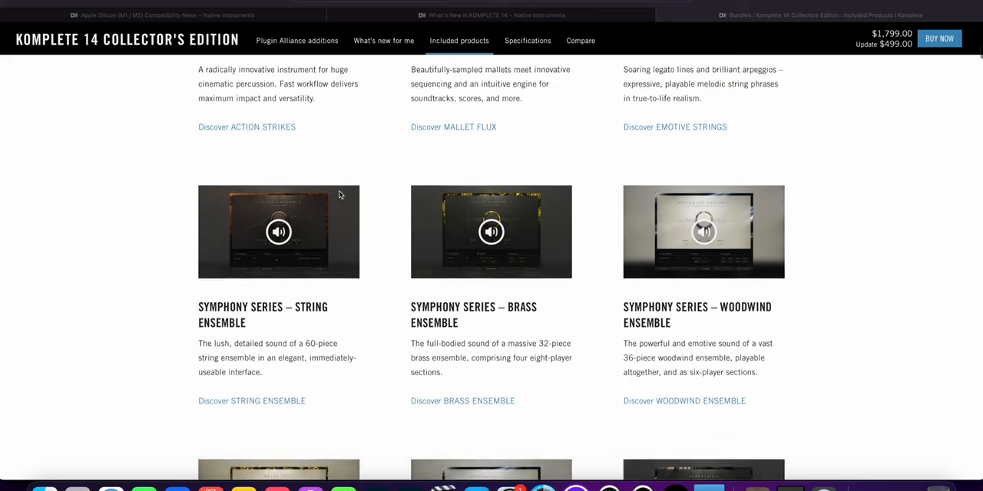
scroll("down", 3)
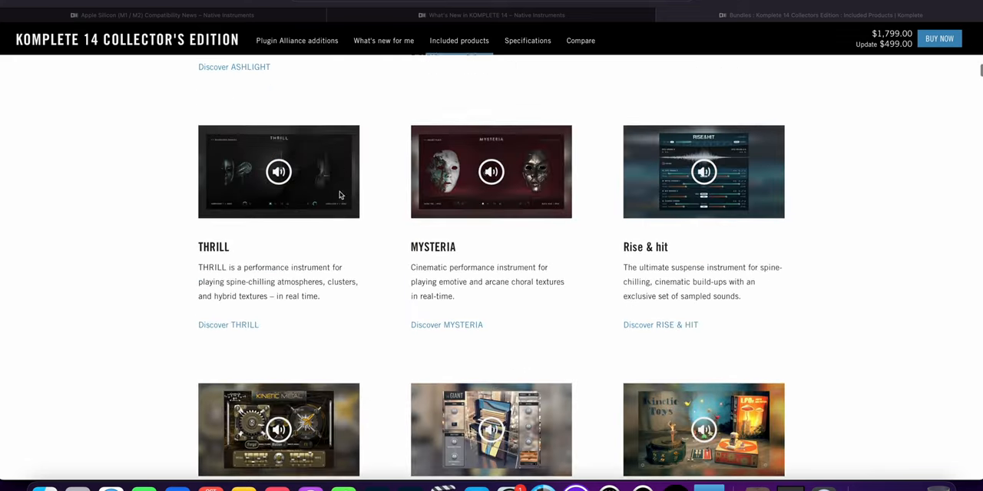
scroll("down", 3)
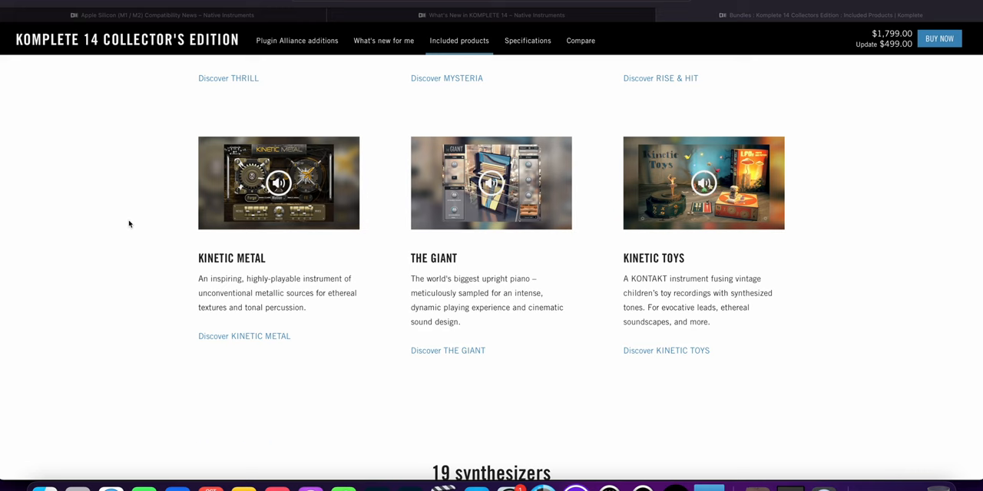
scroll("down", 3)
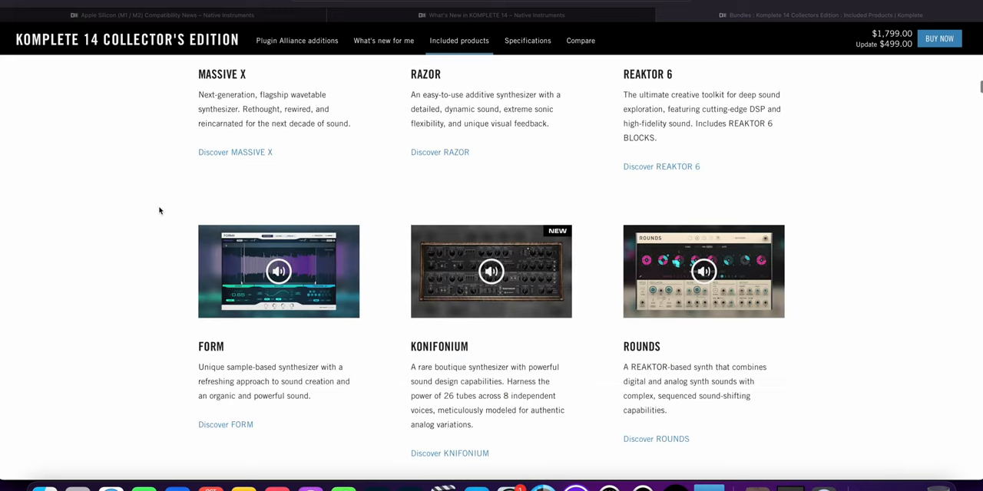
scroll("down", 3)
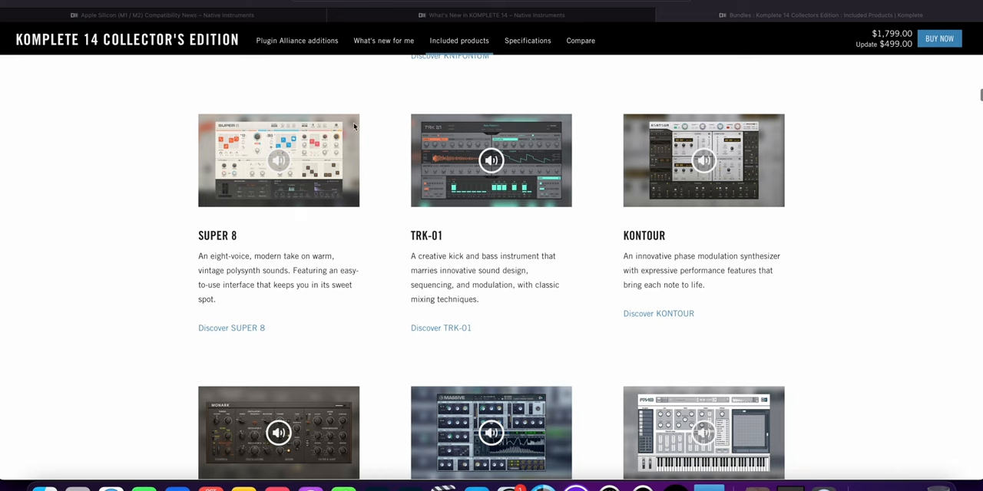
mouse_move(280, 172)
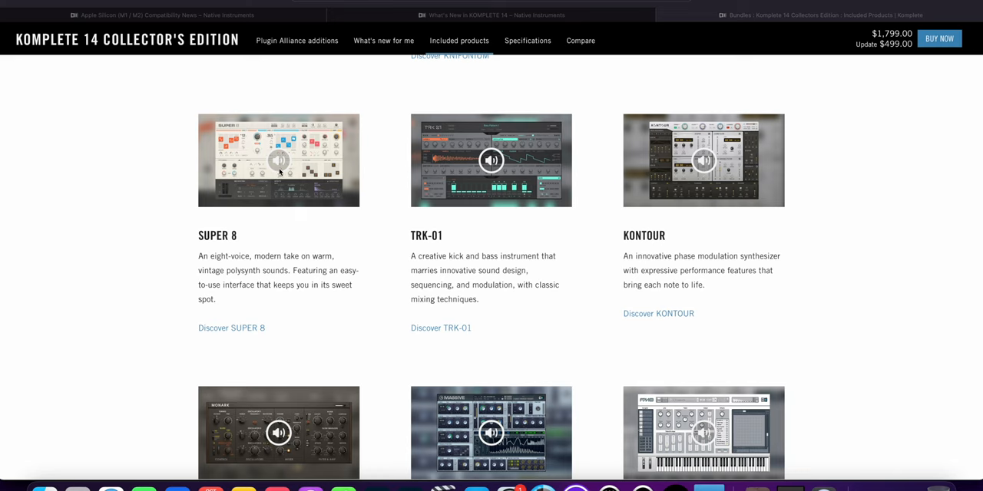
mouse_move(314, 169)
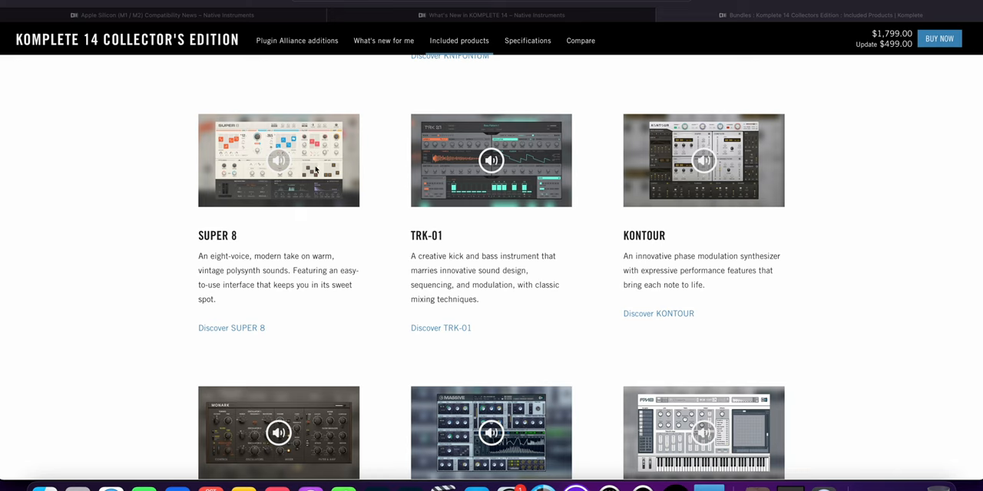
mouse_move(172, 180)
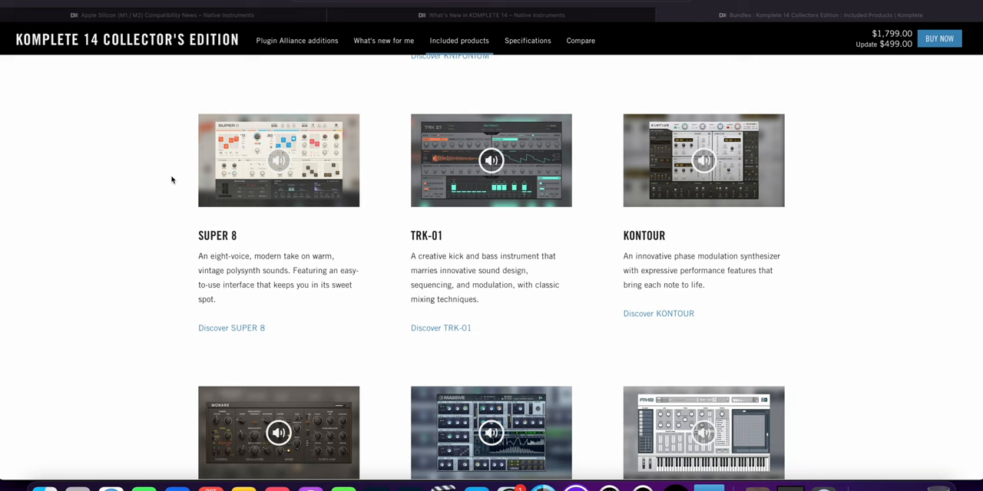
scroll("down", 3)
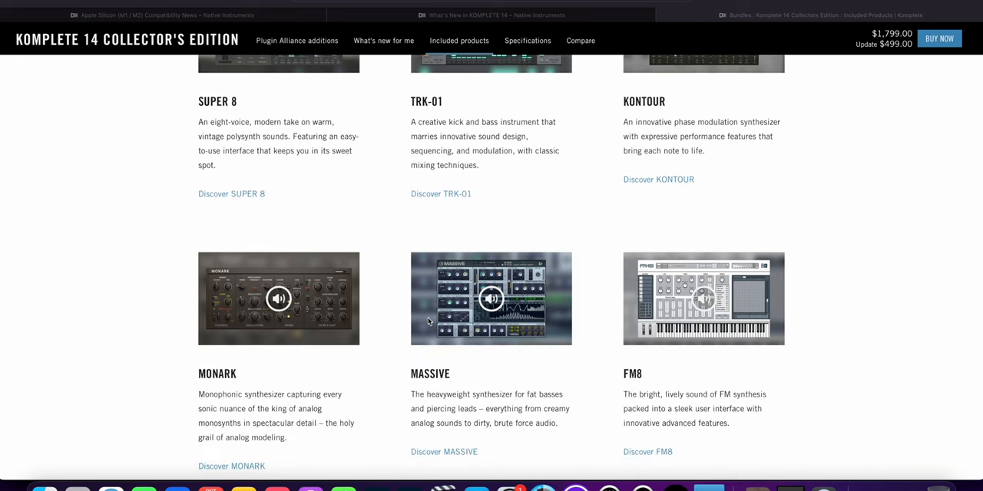
scroll("down", 3)
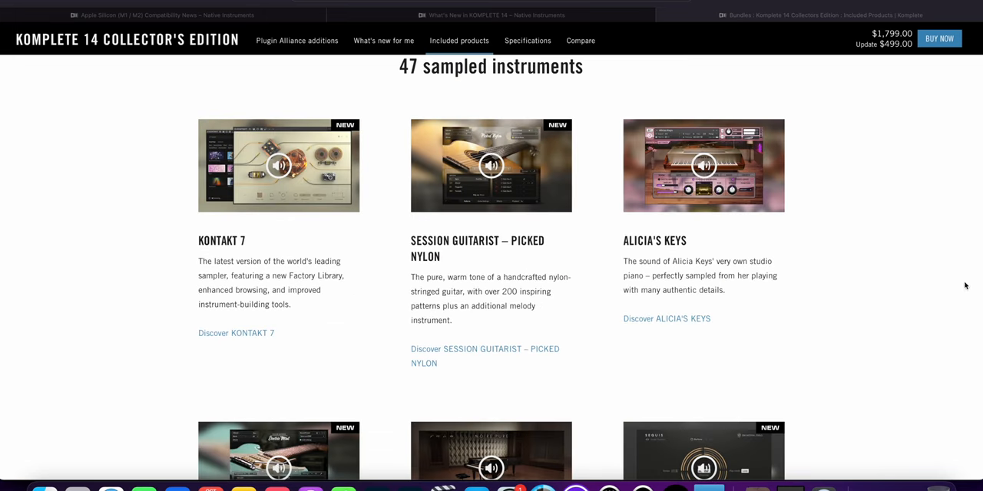
Scroll through the 47 sampled instruments to the 15 drums and percussion section with Battery 4 and Drumlab
scroll("down", 3)
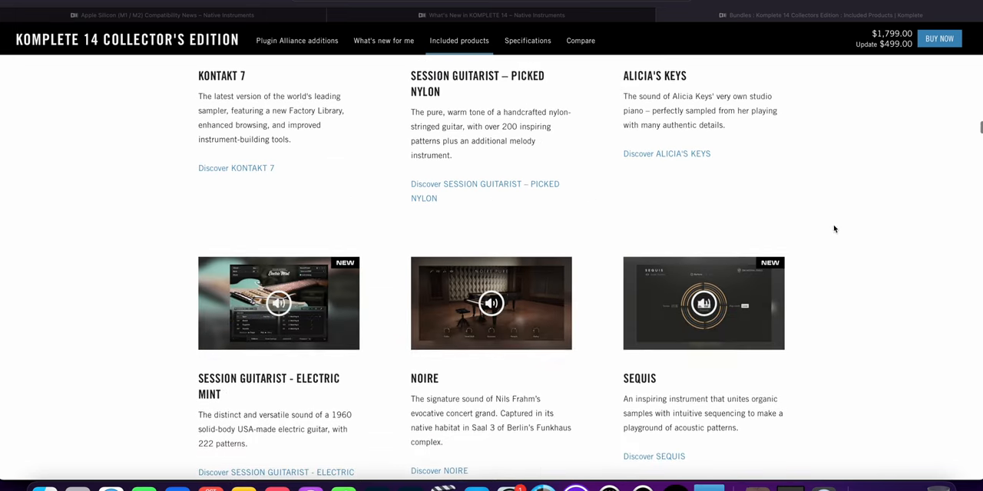
scroll("down", 3)
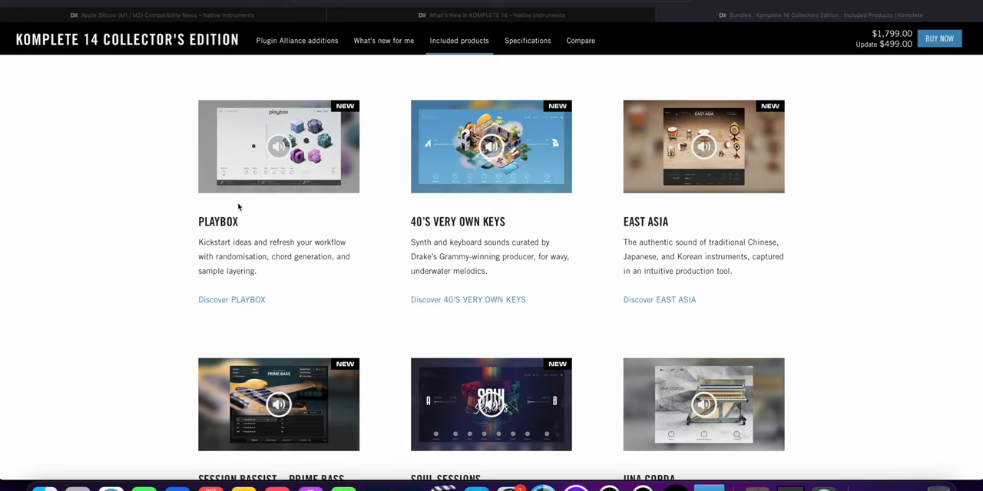
mouse_move(127, 190)
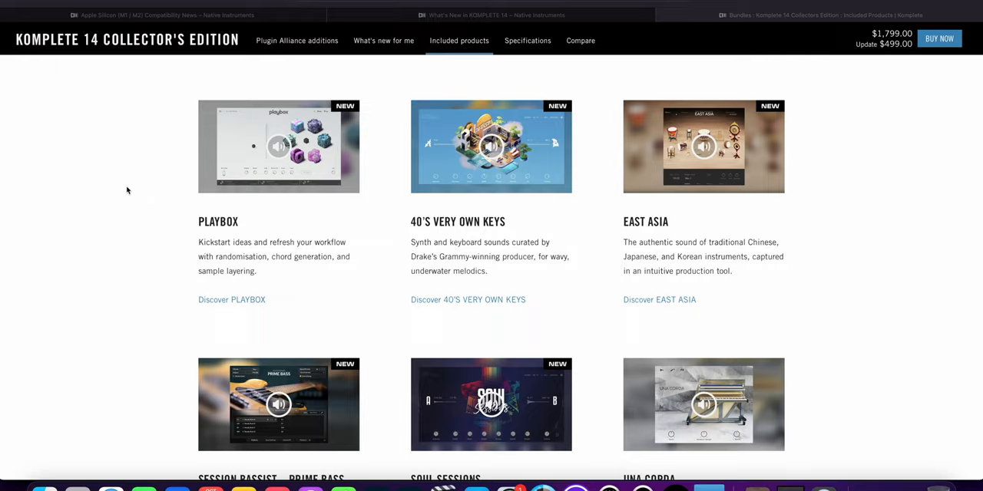
scroll("down", 3)
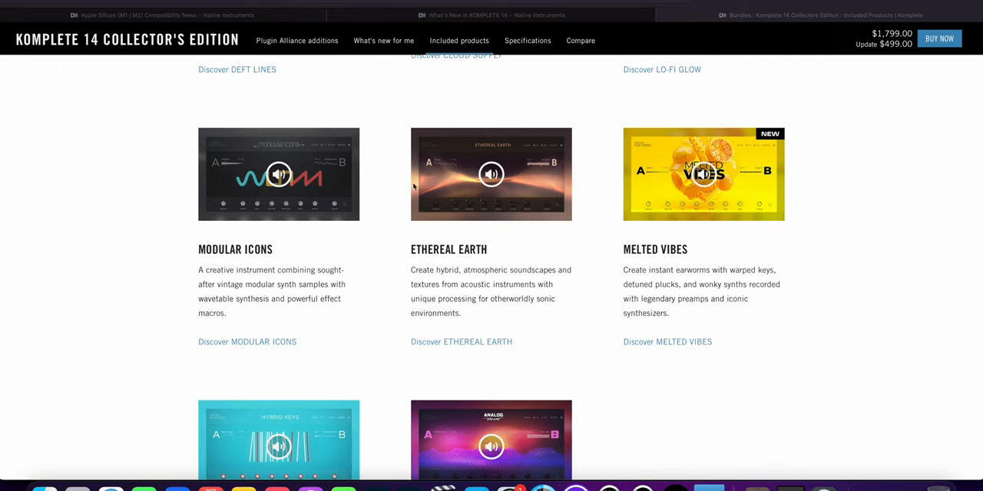
mouse_move(510, 224)
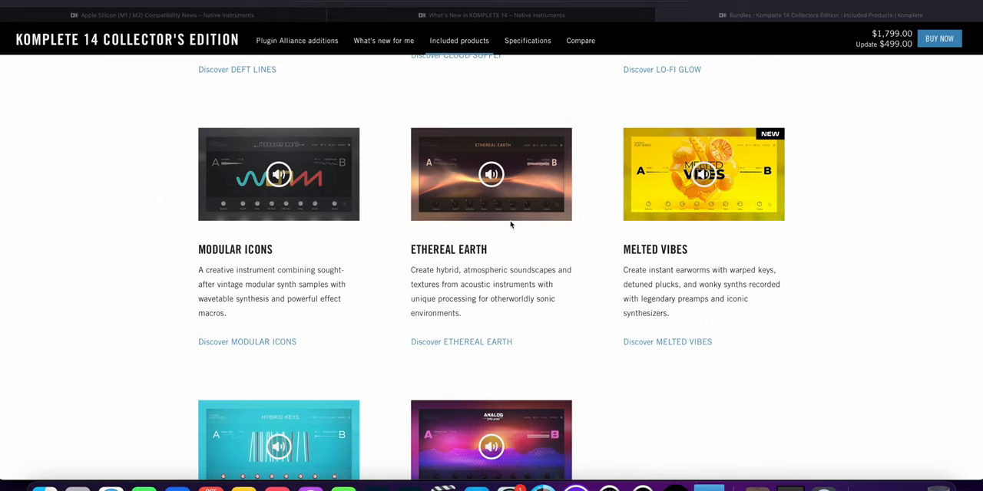
mouse_move(852, 273)
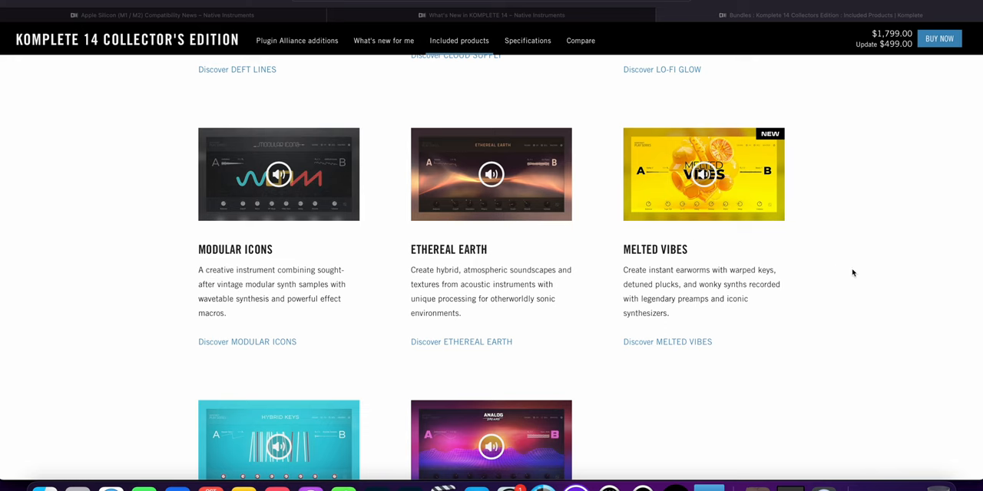
scroll("down", 3)
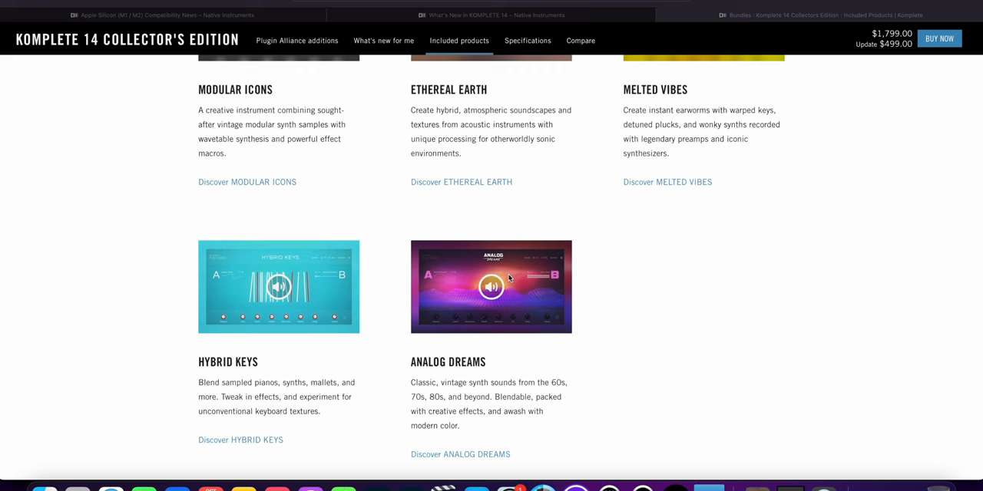
scroll("down", 3)
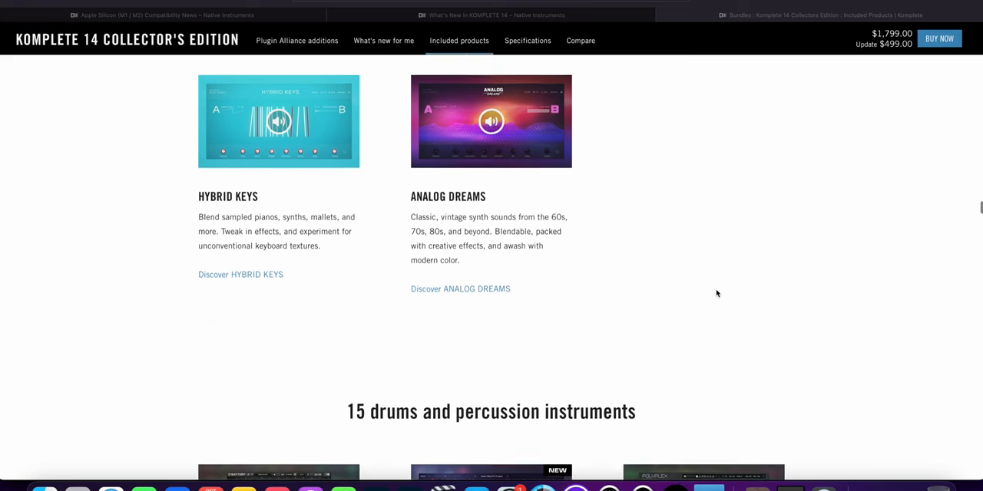
scroll("down", 3)
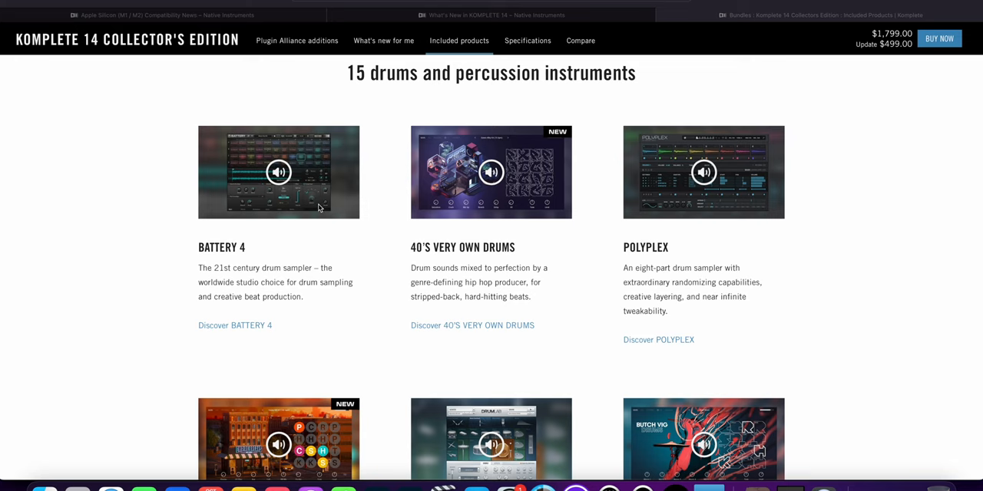
scroll("down", 3)
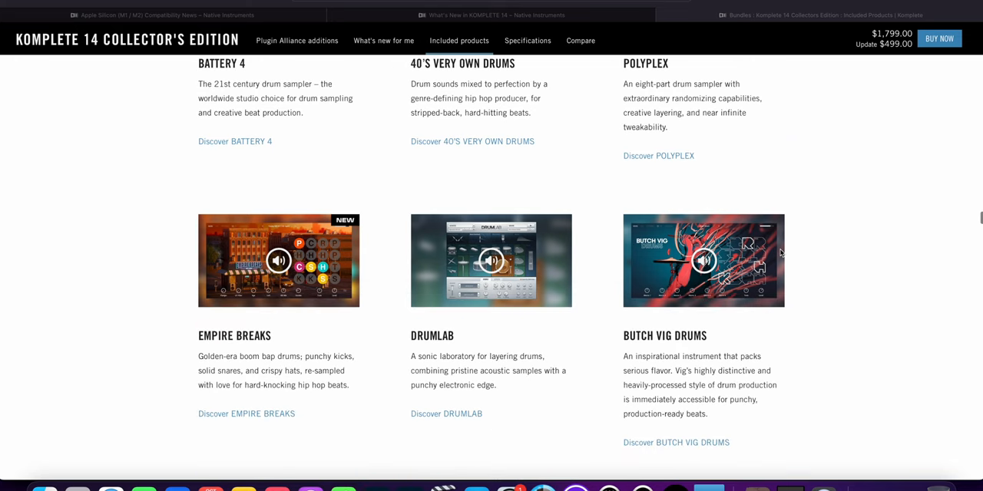